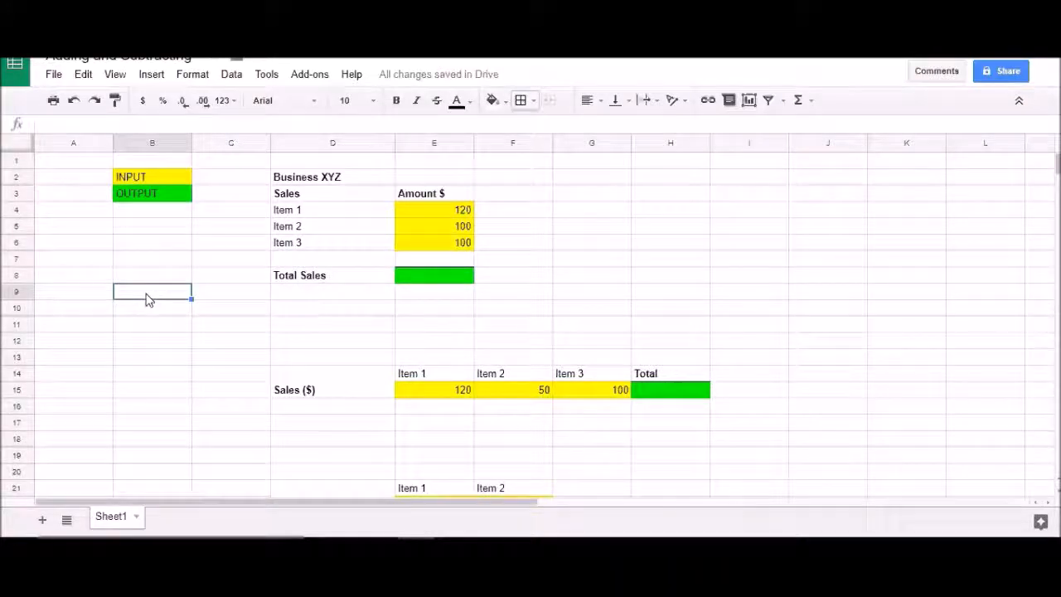
{"action": "mouse_move", "coordinate": [302, 229]}
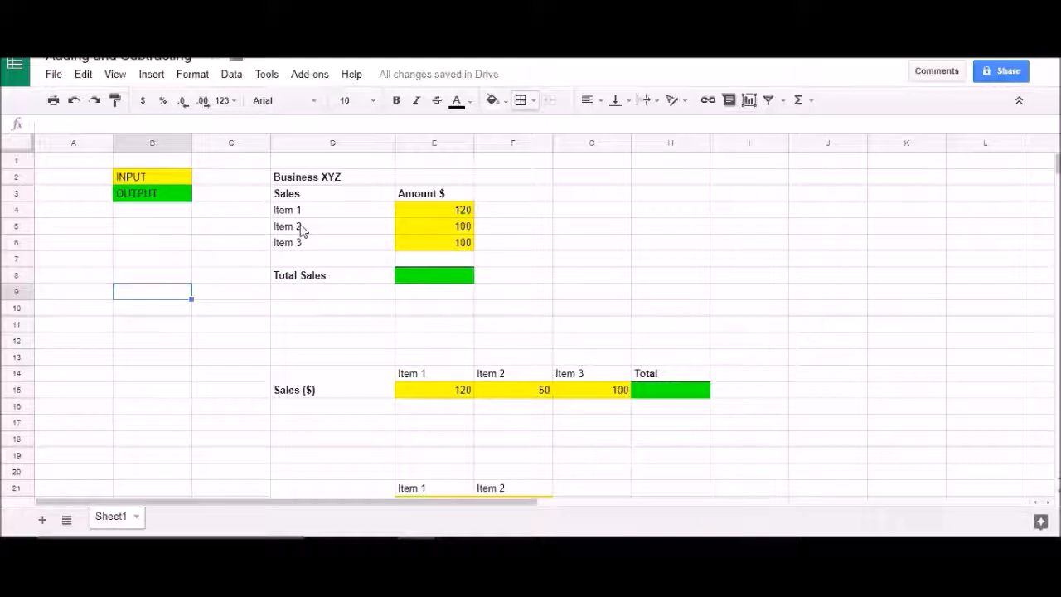
{"action": "mouse_move", "coordinate": [139, 301]}
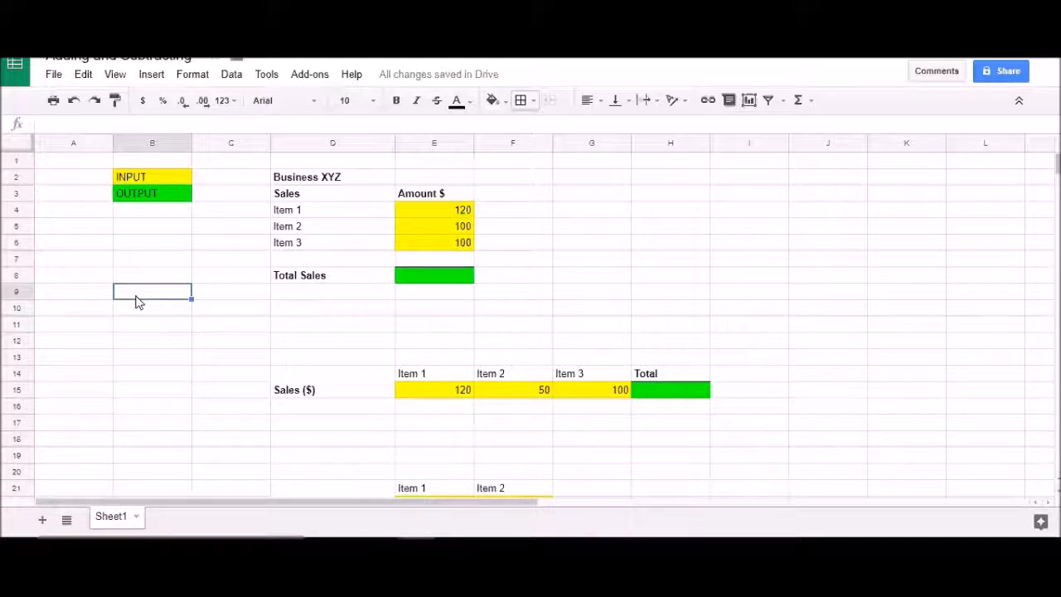
{"action": "mouse_move", "coordinate": [125, 296]}
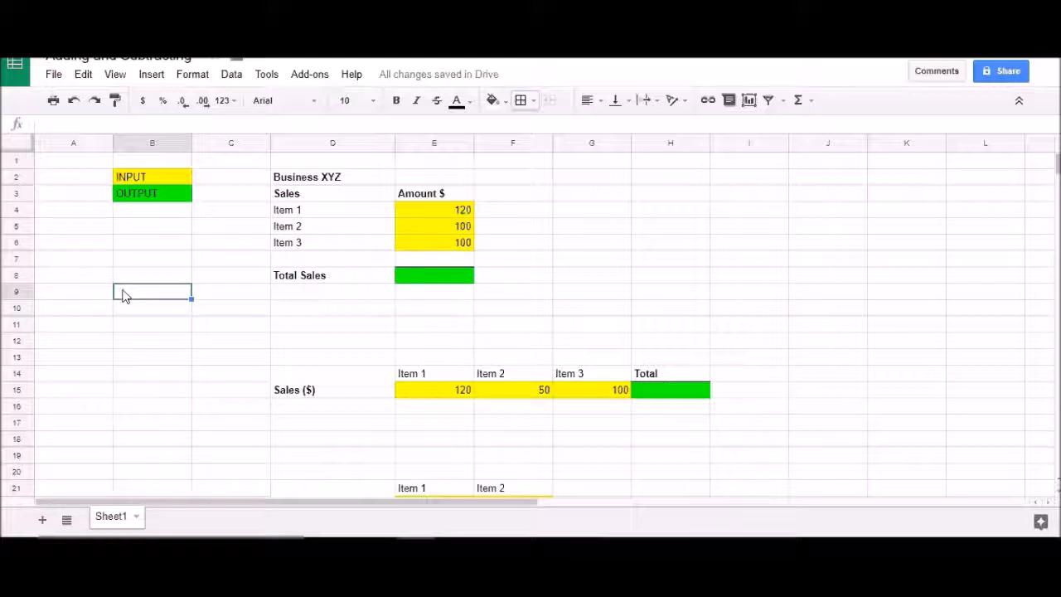
{"action": "mouse_move", "coordinate": [159, 285]}
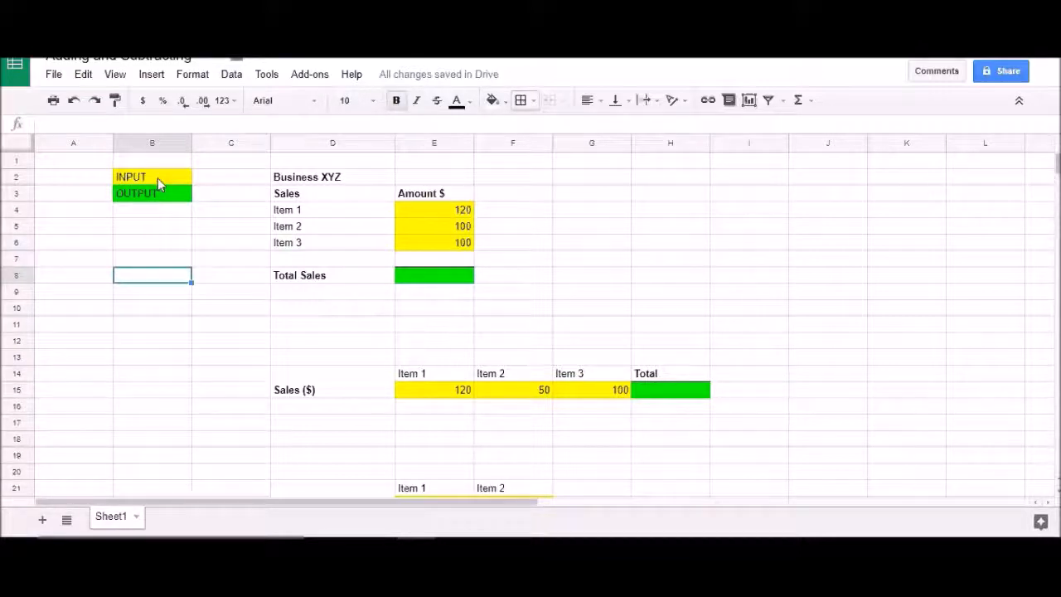
{"action": "mouse_move", "coordinate": [140, 266]}
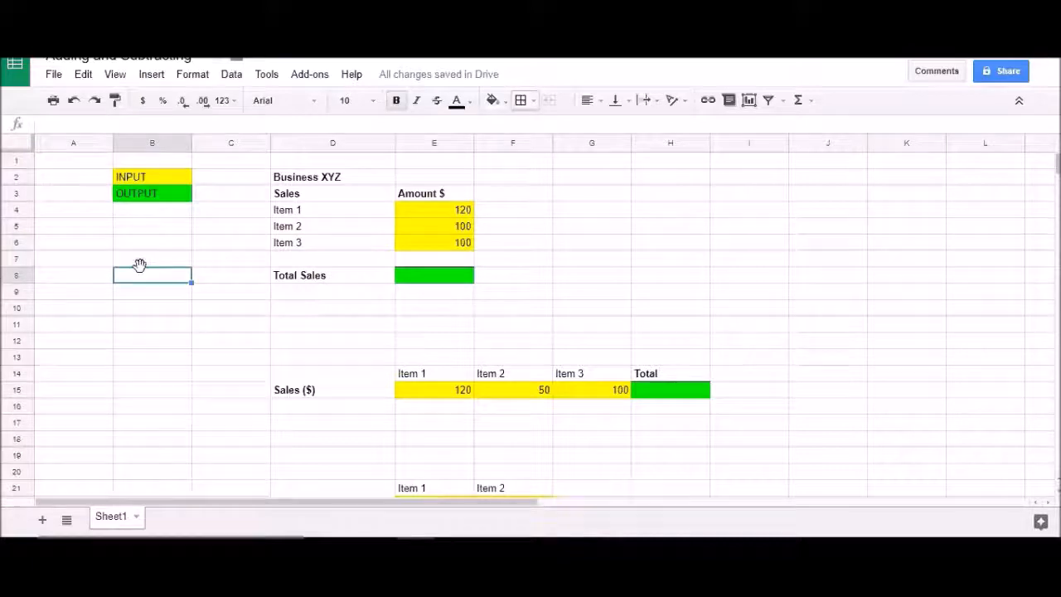
{"action": "mouse_move", "coordinate": [147, 285]}
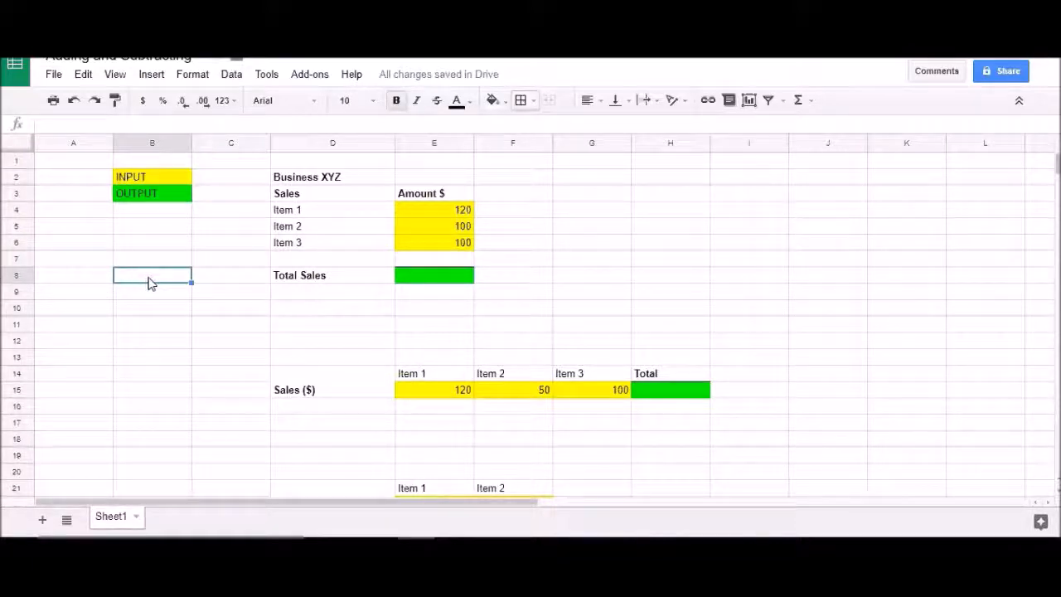
{"action": "mouse_move", "coordinate": [70, 282]}
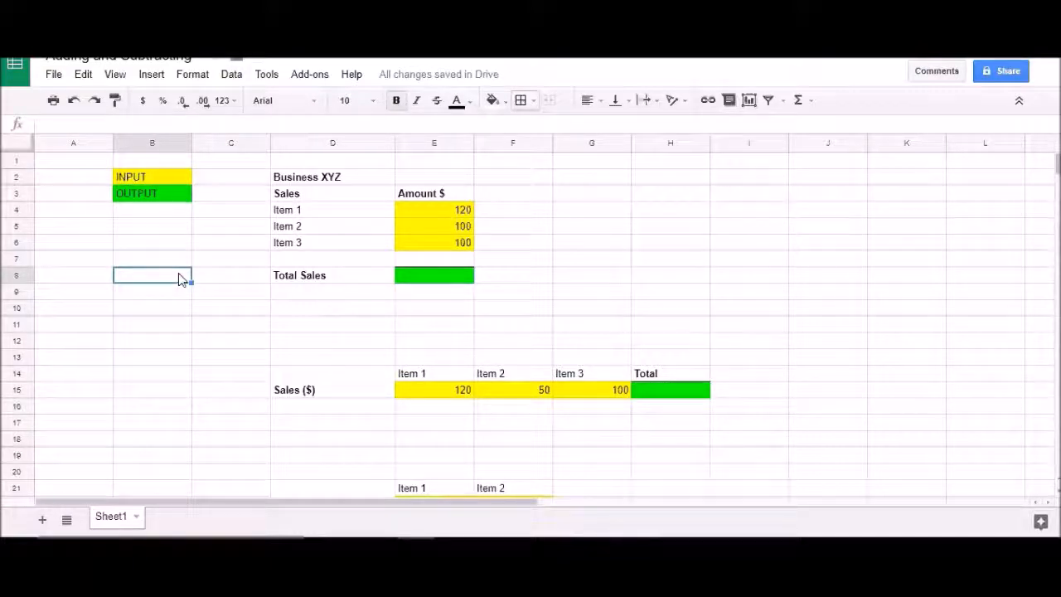
{"action": "mouse_move", "coordinate": [345, 284]}
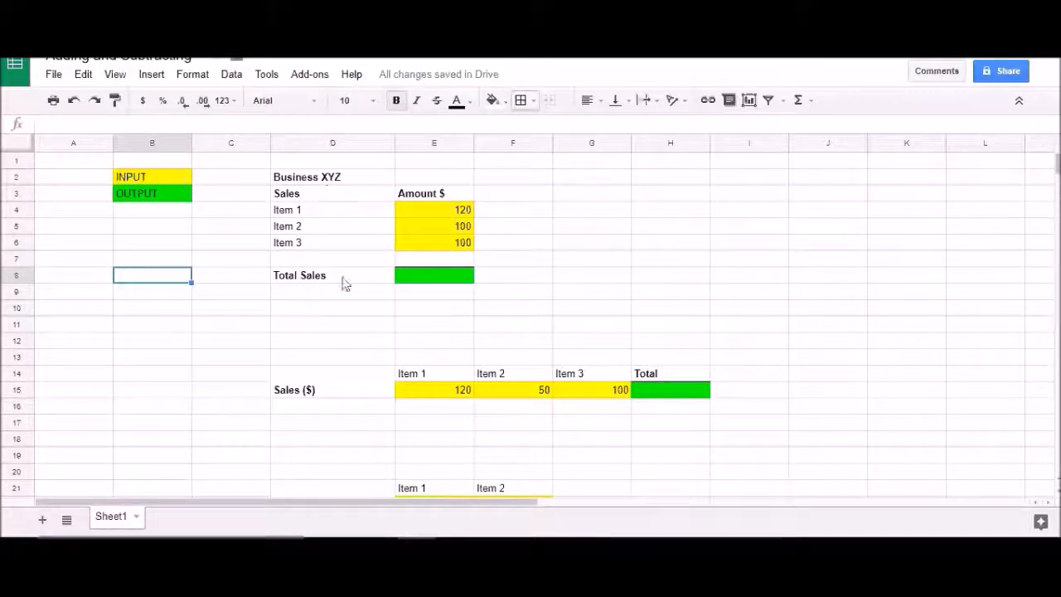
{"action": "mouse_move", "coordinate": [338, 182]}
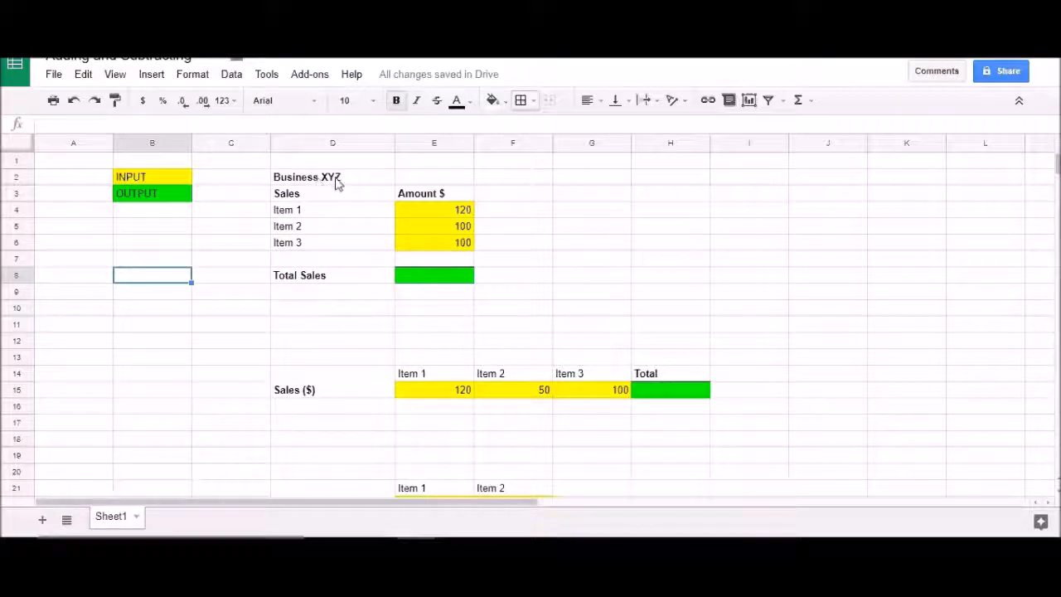
Step: Review the Sales table, item amounts and the yellow INPUT / green OUTPUT legend, ending on the Total Sales cell
{"action": "left_click", "coordinate": [331, 193]}
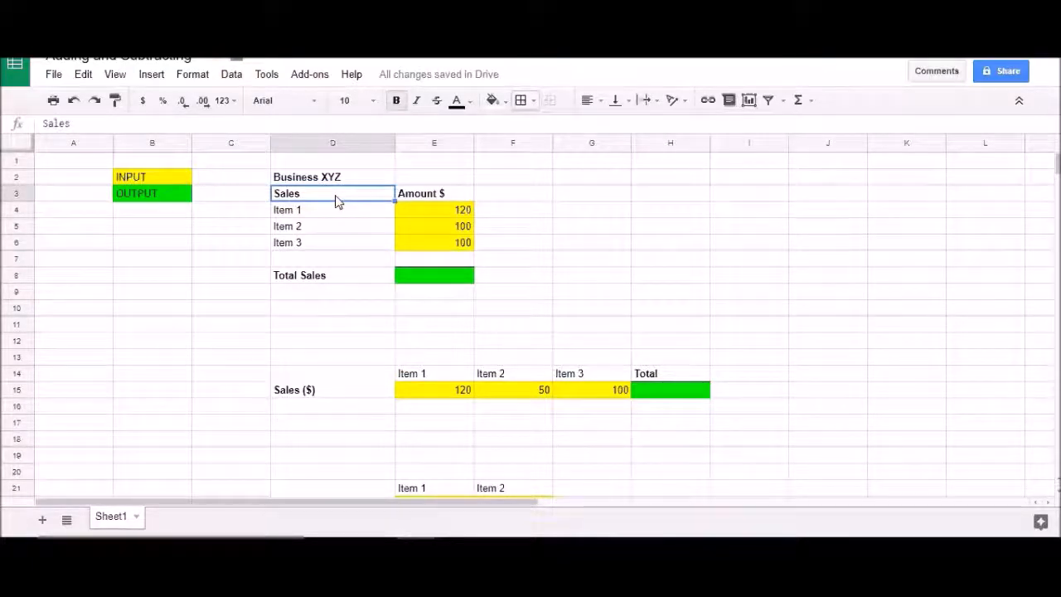
{"action": "left_click", "coordinate": [331, 225]}
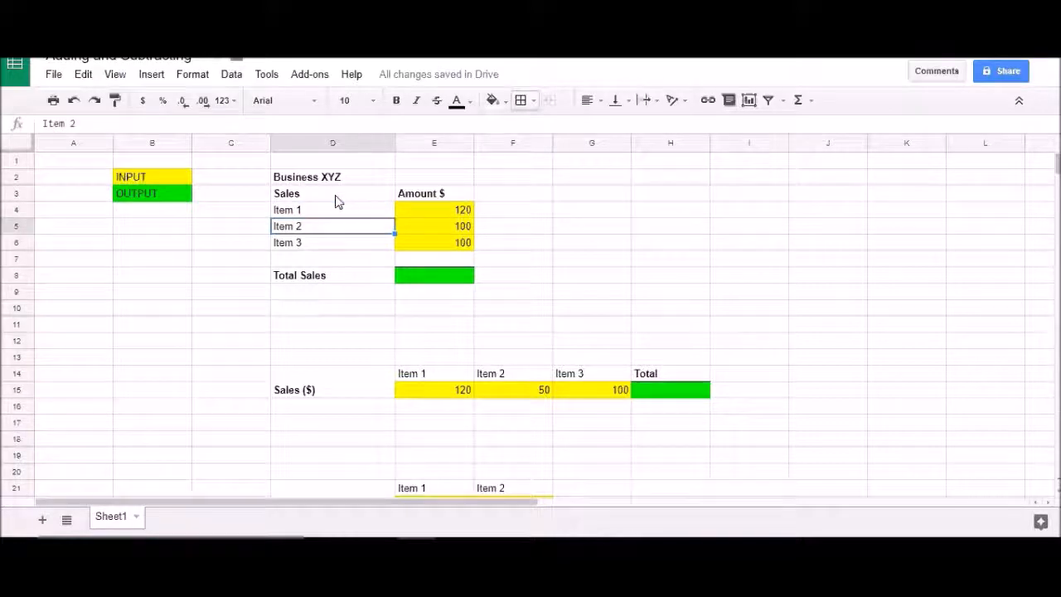
{"action": "left_click", "coordinate": [434, 242]}
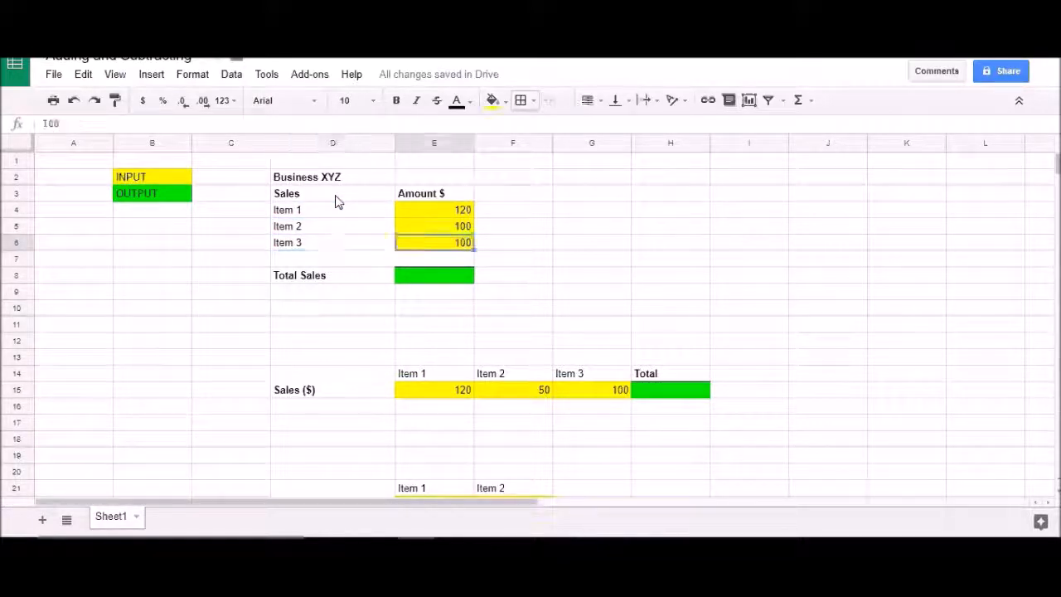
{"action": "left_click", "coordinate": [434, 209]}
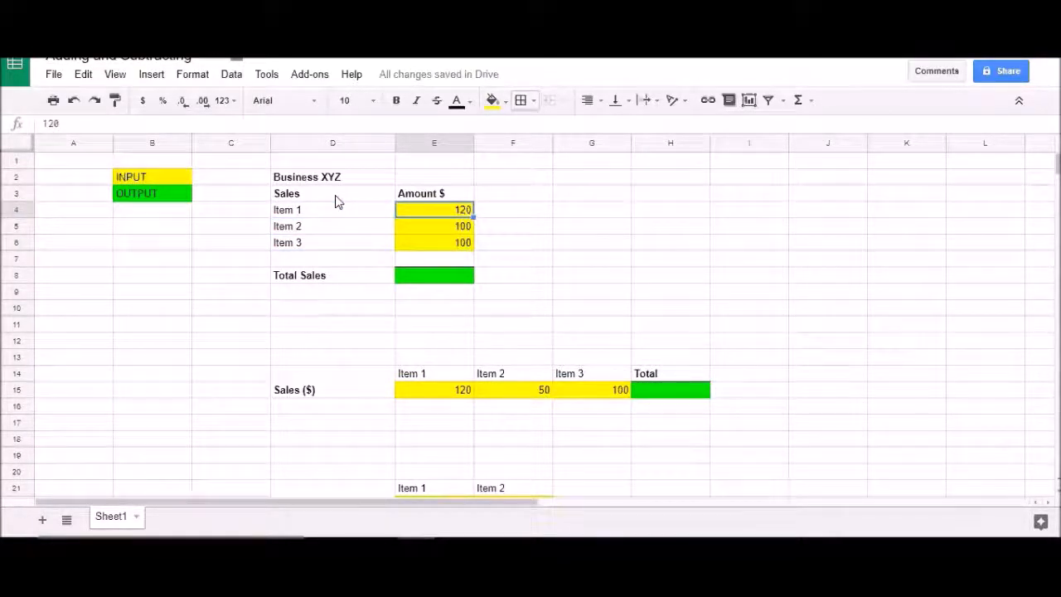
{"action": "left_click", "coordinate": [152, 176]}
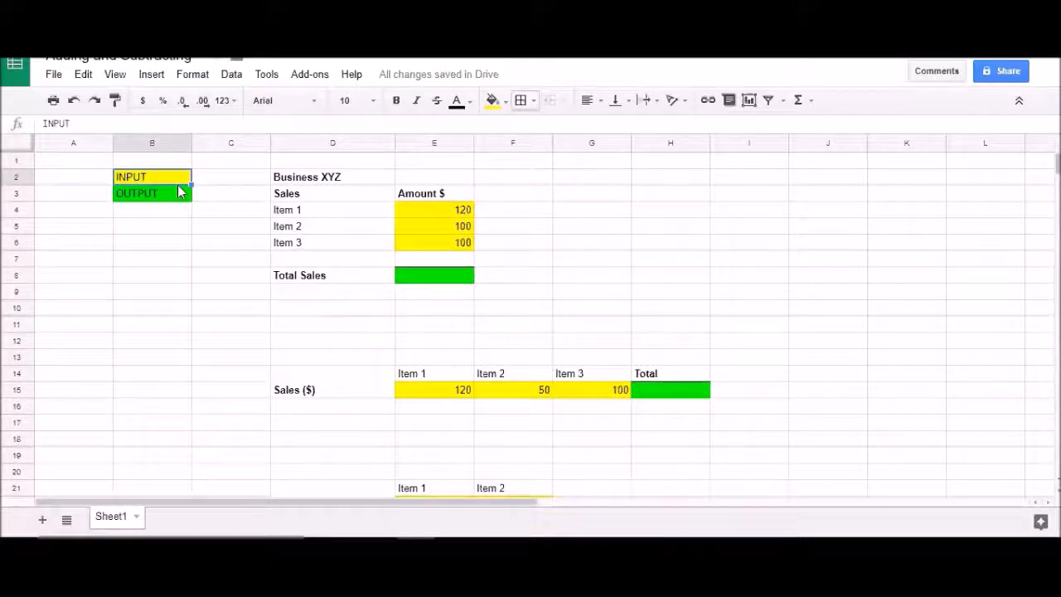
{"action": "left_click", "coordinate": [152, 193]}
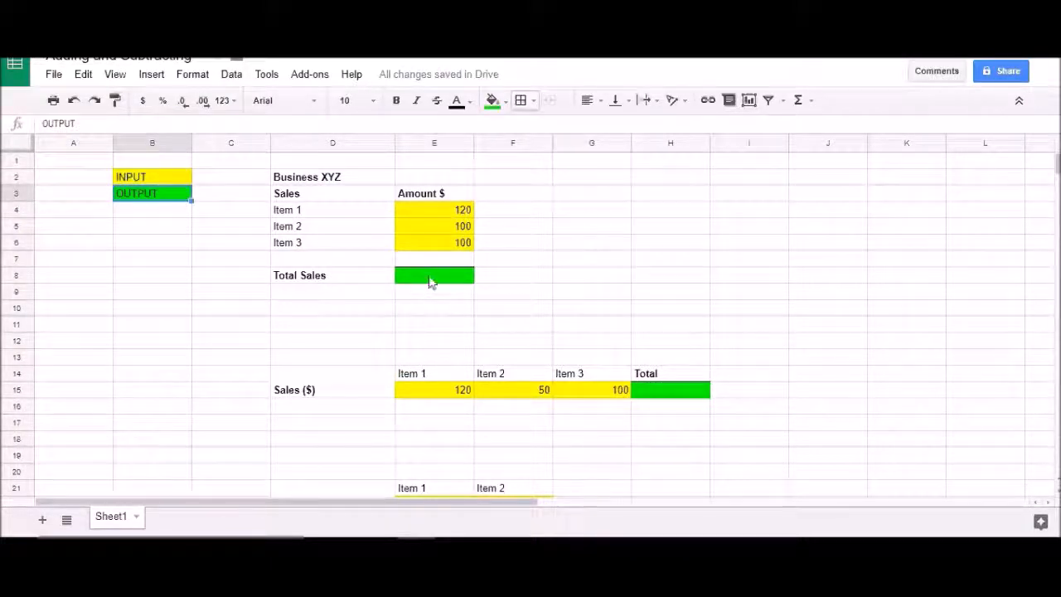
{"action": "left_click", "coordinate": [435, 276]}
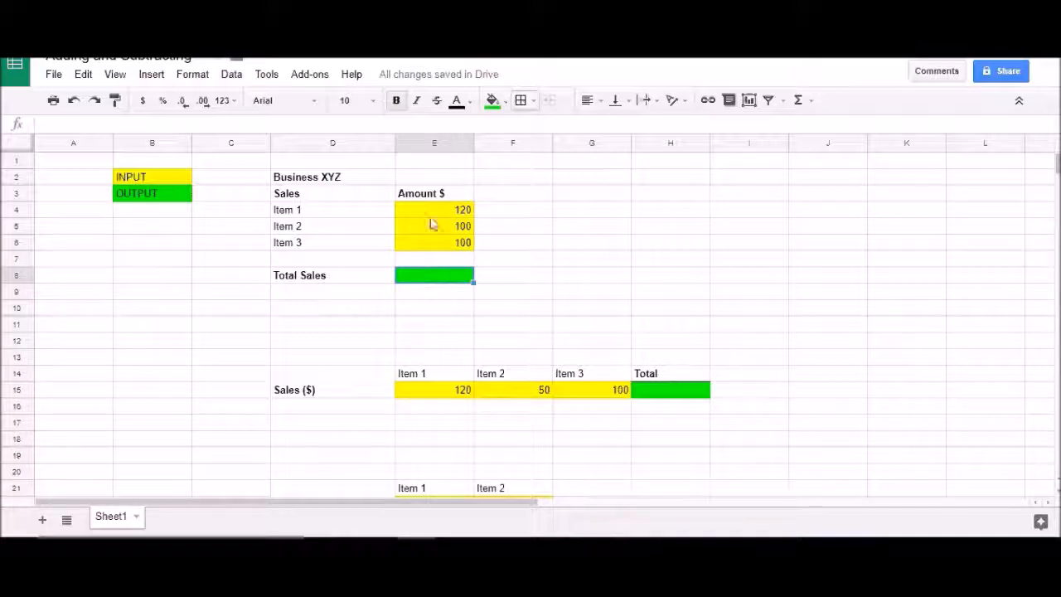
{"action": "mouse_move", "coordinate": [385, 285]}
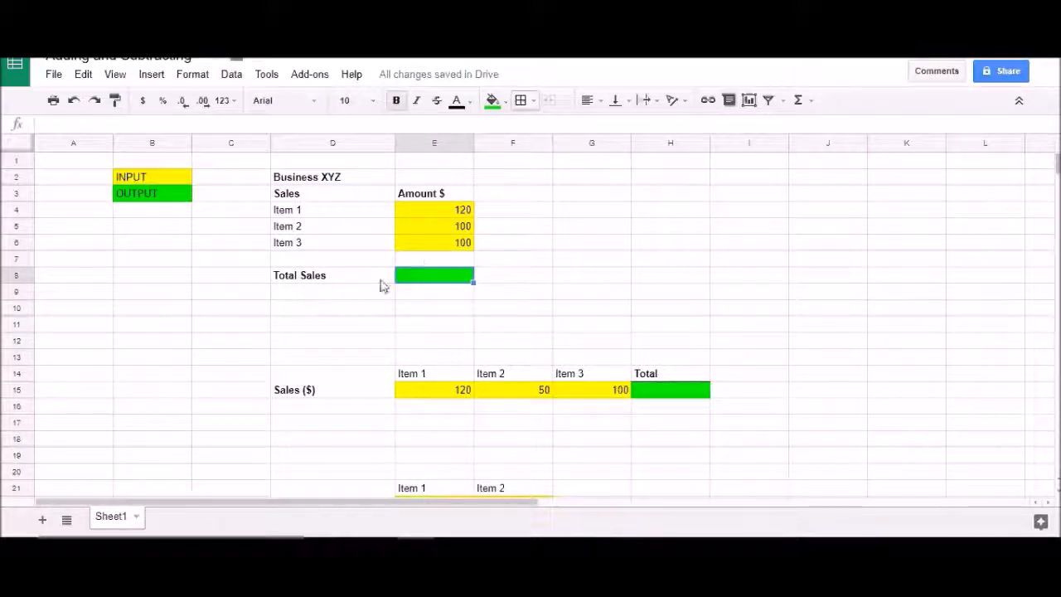
{"action": "mouse_move", "coordinate": [423, 247]}
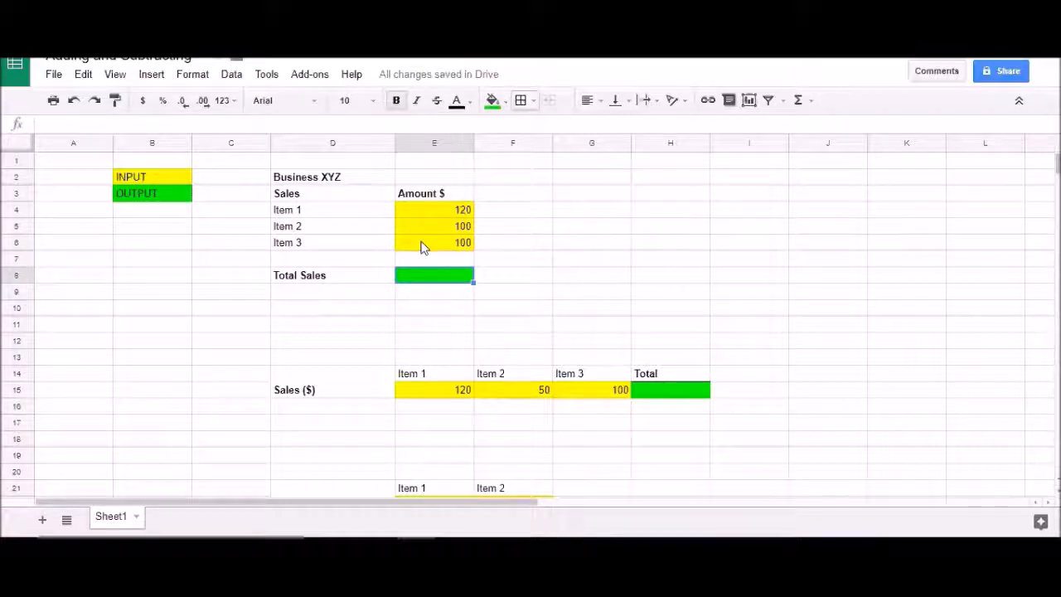
{"action": "mouse_move", "coordinate": [423, 252]}
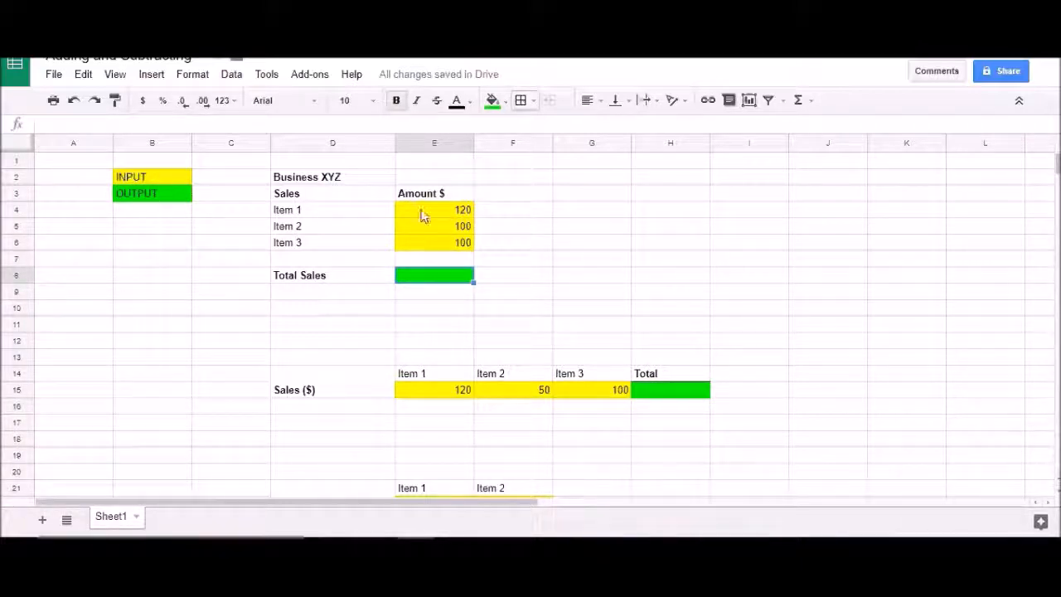
{"action": "mouse_move", "coordinate": [425, 245]}
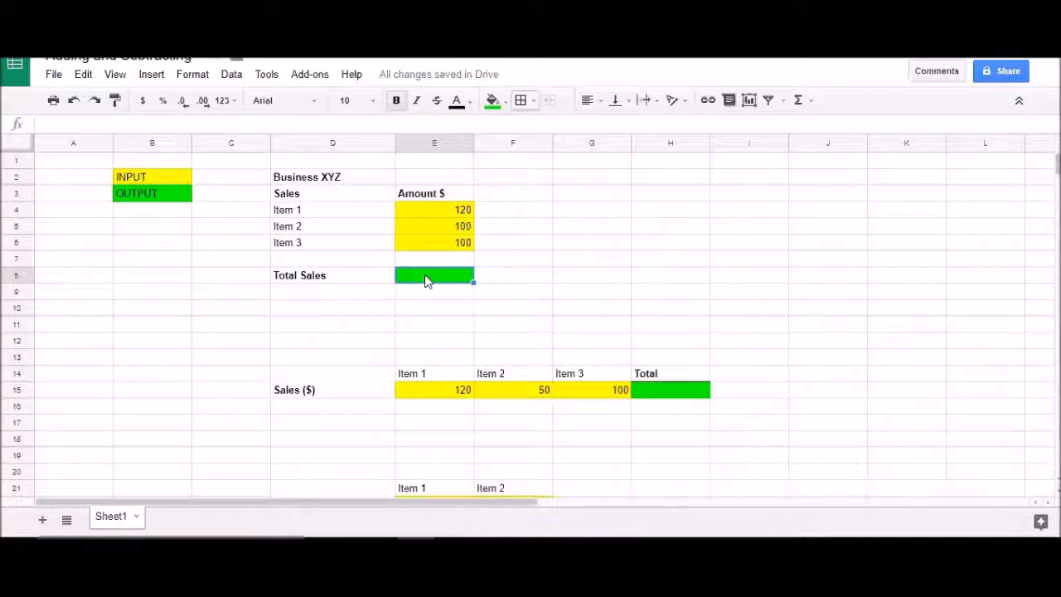
{"action": "mouse_move", "coordinate": [379, 281]}
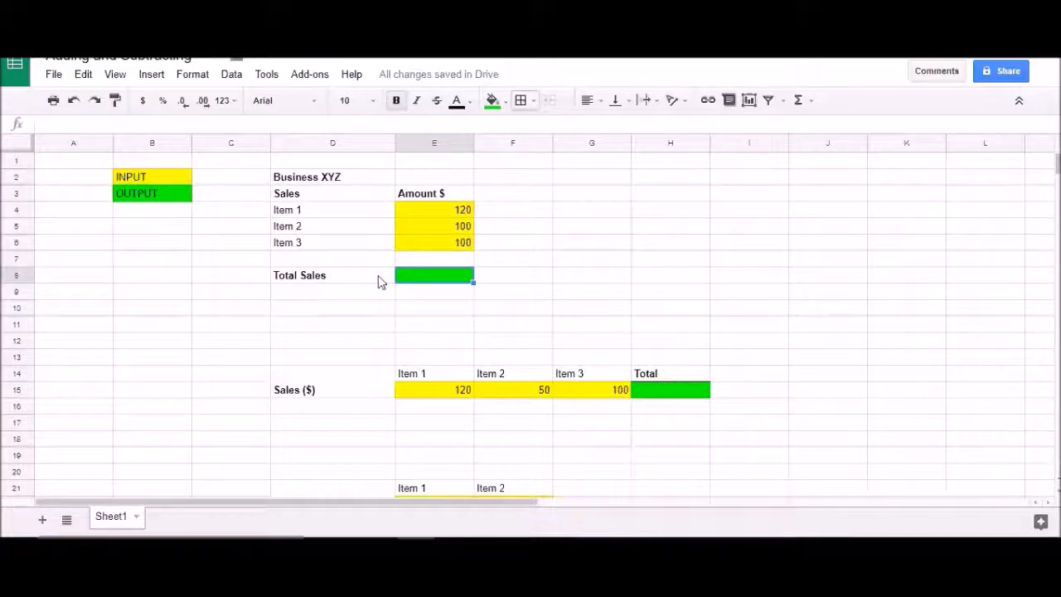
{"action": "mouse_move", "coordinate": [413, 278]}
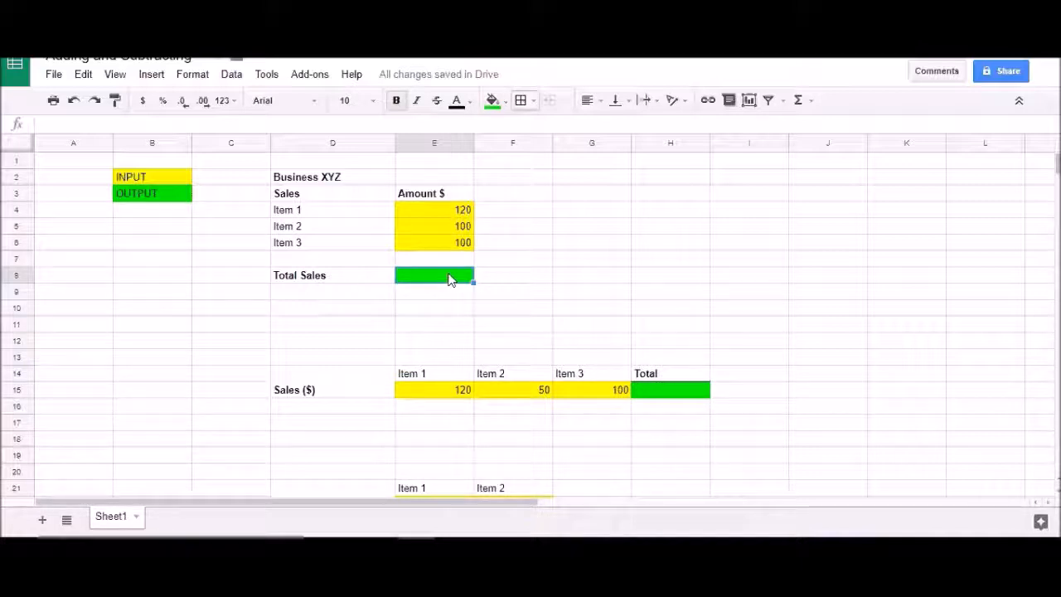
Step: Begin a =SUM formula in the green Total Sales cell
{"action": "type", "text": "="}
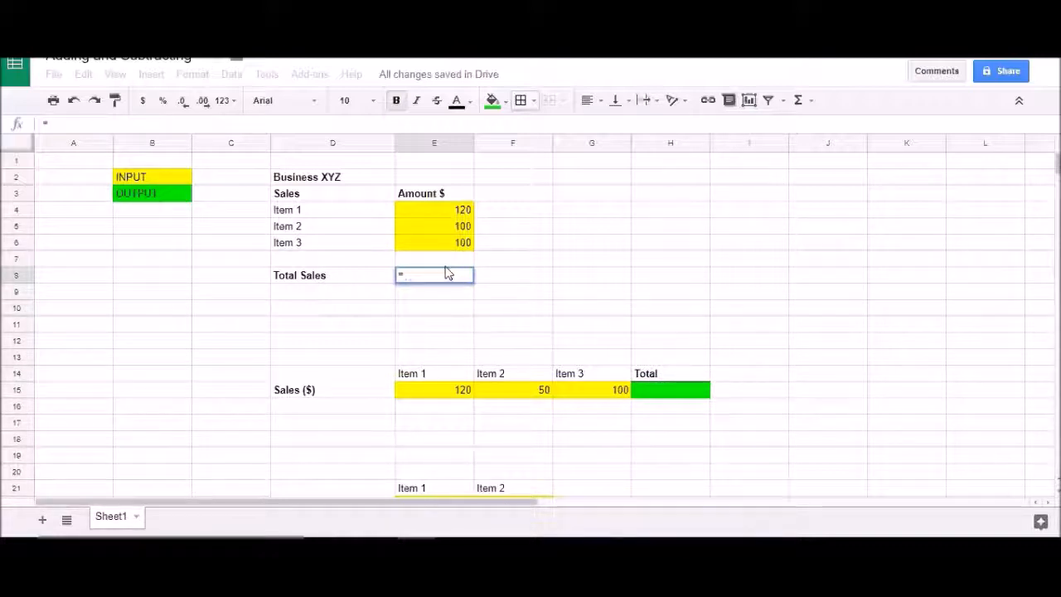
{"action": "type", "text": "SUM"}
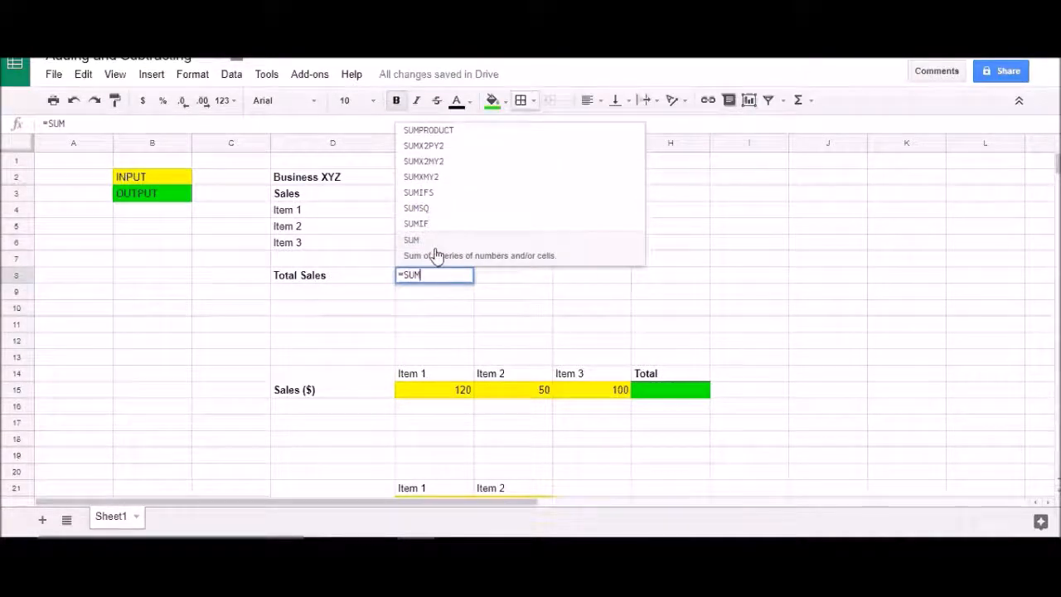
{"action": "mouse_move", "coordinate": [423, 243]}
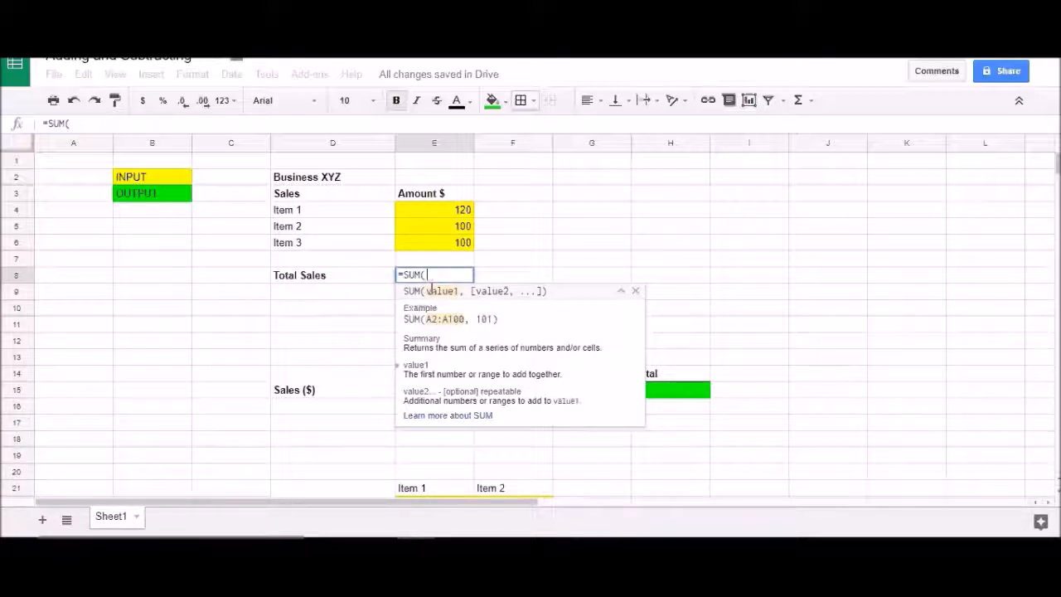
{"action": "mouse_move", "coordinate": [434, 234]}
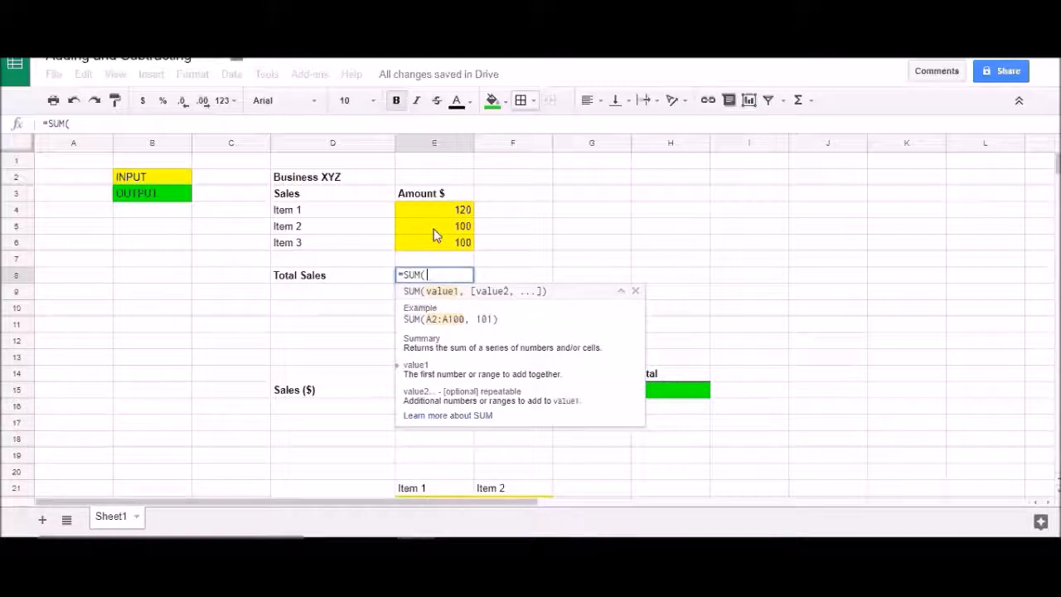
{"action": "mouse_move", "coordinate": [438, 216]}
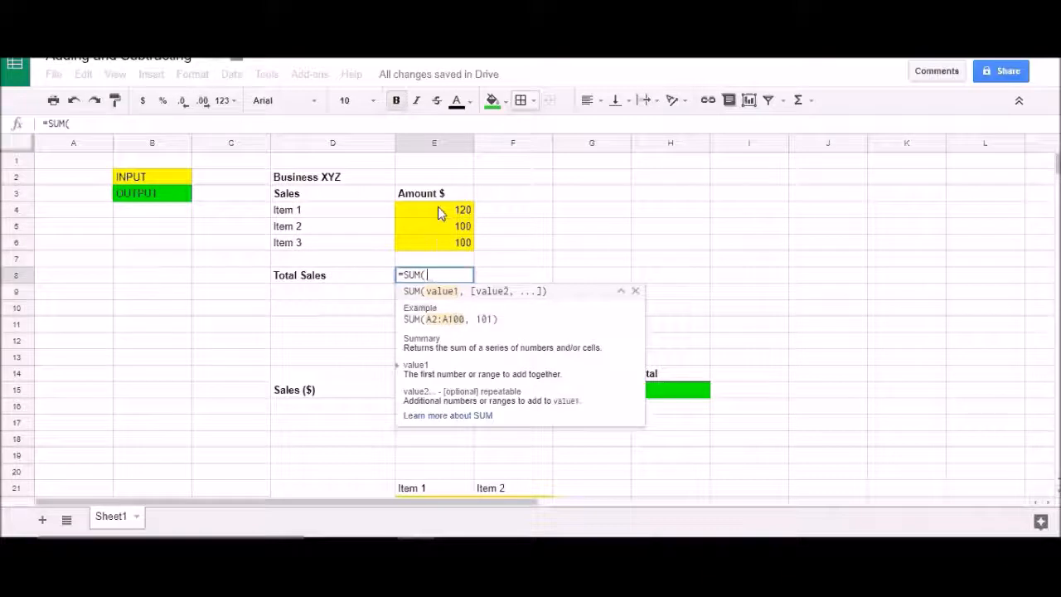
Step: Complete the SUM over the three item amounts so Total Sales shows 320
{"action": "left_click", "coordinate": [435, 209]}
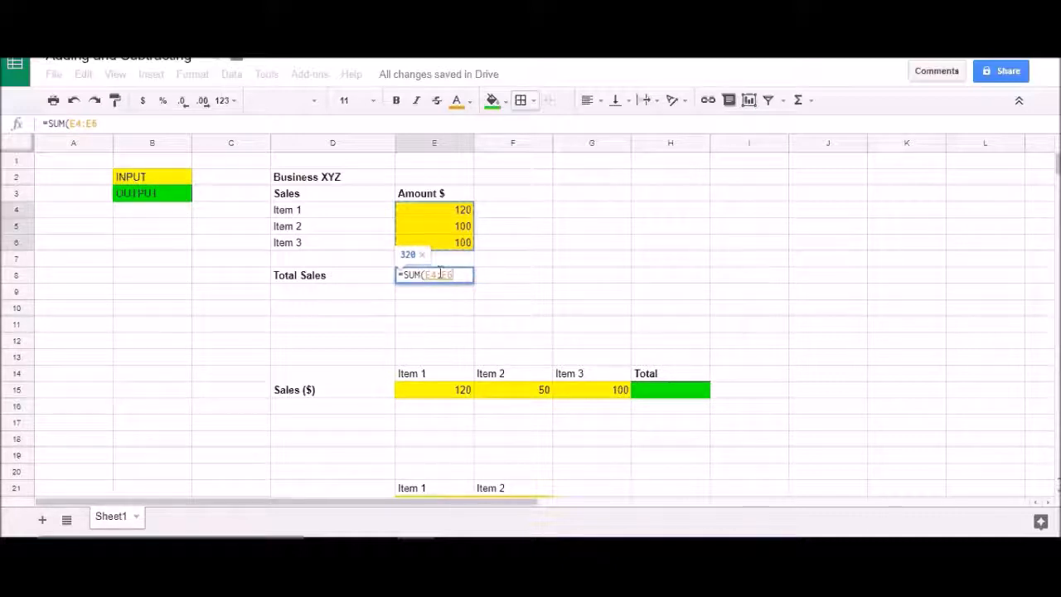
{"action": "mouse_move", "coordinate": [438, 292]}
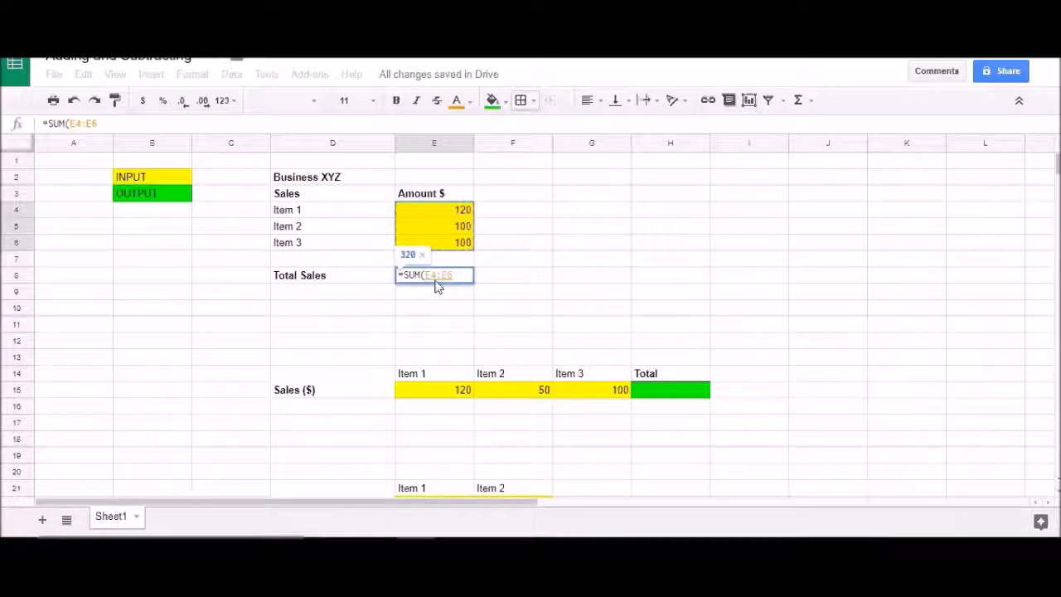
{"action": "mouse_move", "coordinate": [438, 214]}
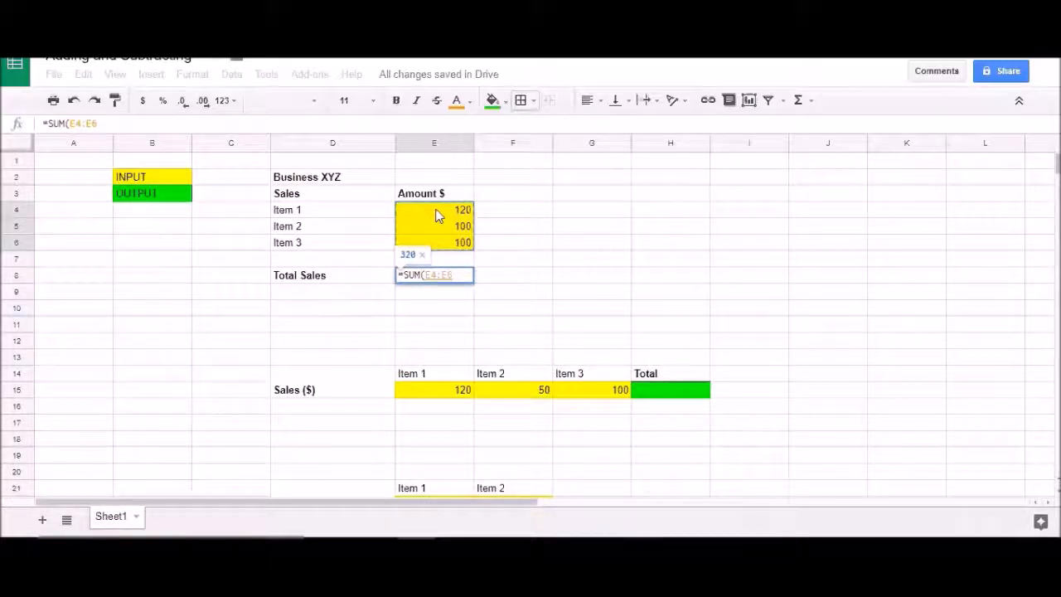
{"action": "mouse_move", "coordinate": [447, 246]}
{"action": "type", "text": ")"}
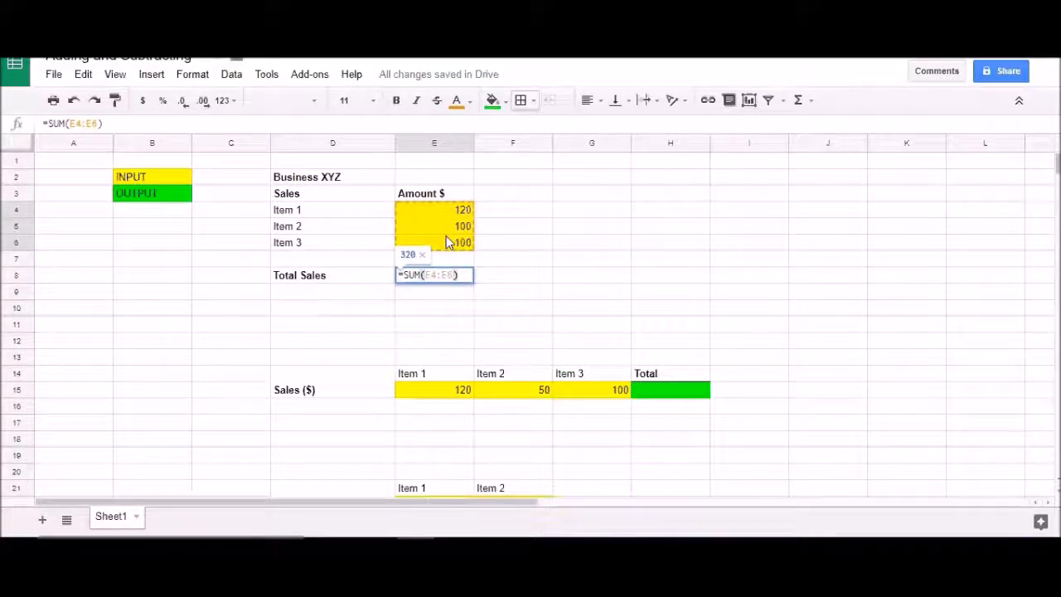
{"action": "key", "text": "Return"}
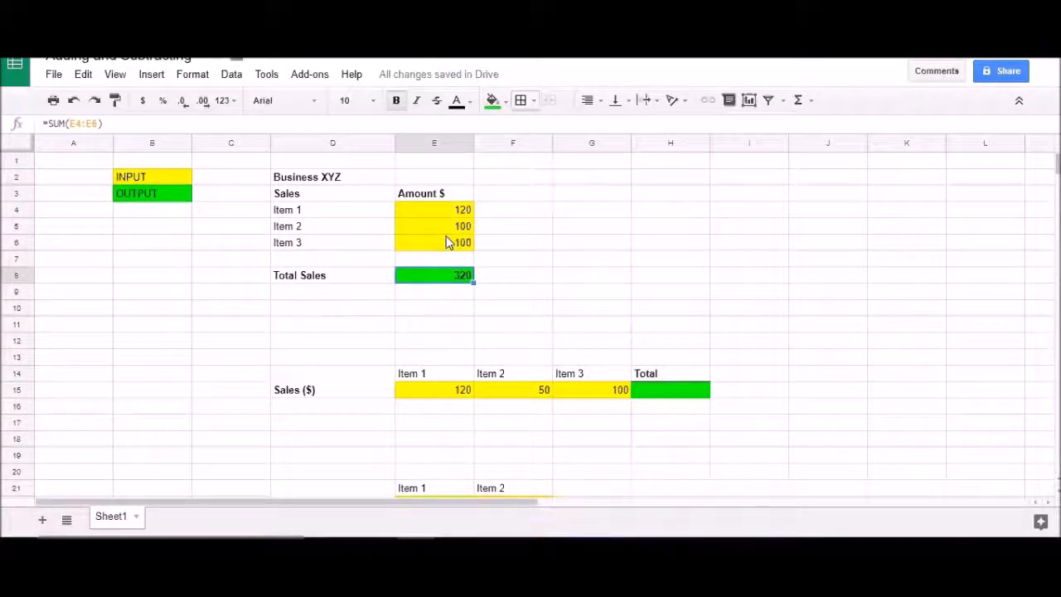
{"action": "mouse_move", "coordinate": [447, 235]}
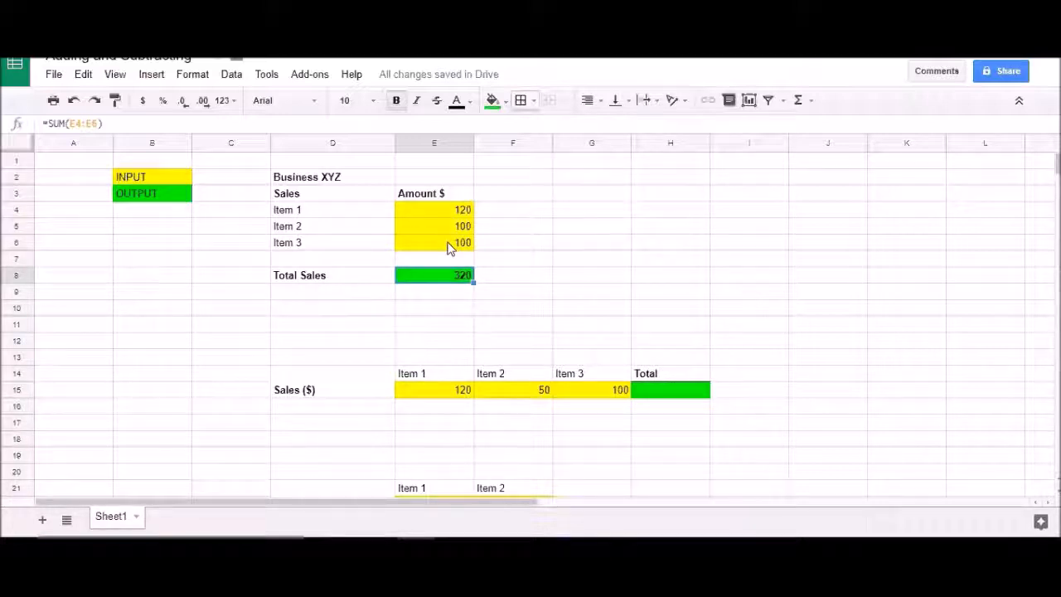
{"action": "mouse_move", "coordinate": [451, 390]}
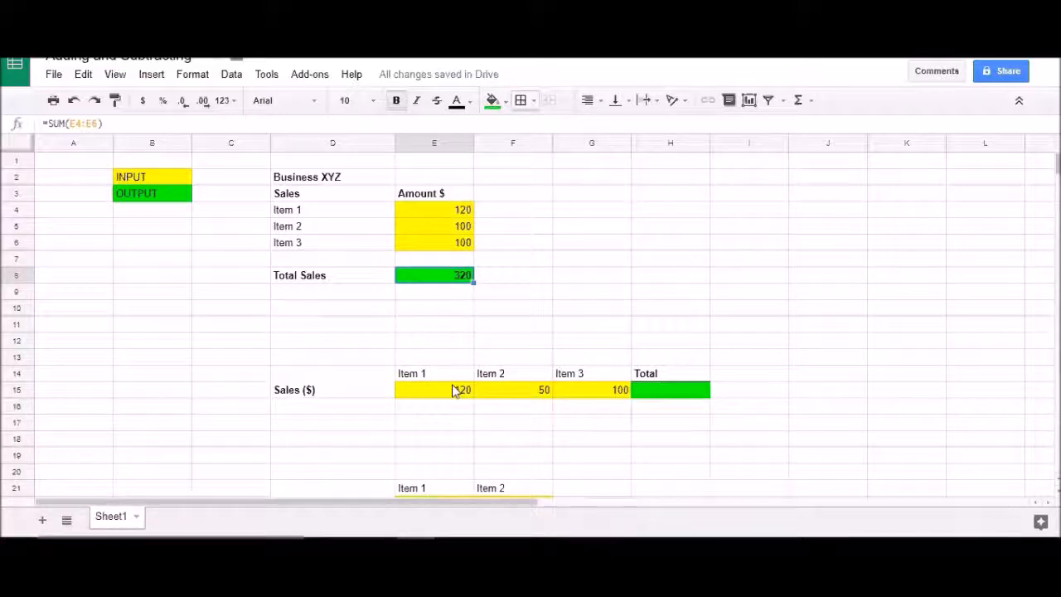
{"action": "left_click", "coordinate": [590, 390]}
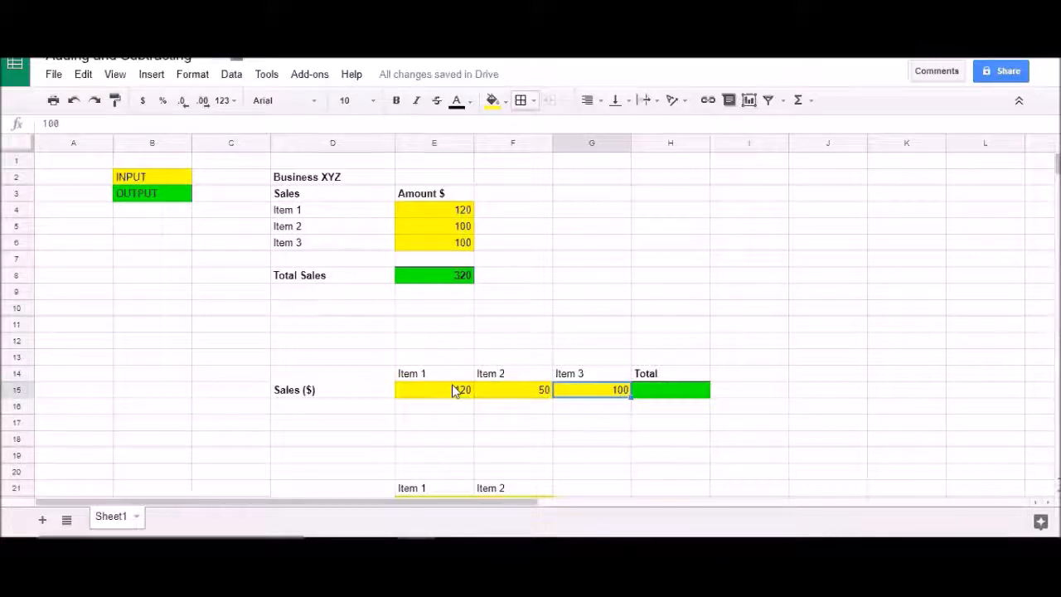
{"action": "left_click", "coordinate": [512, 390]}
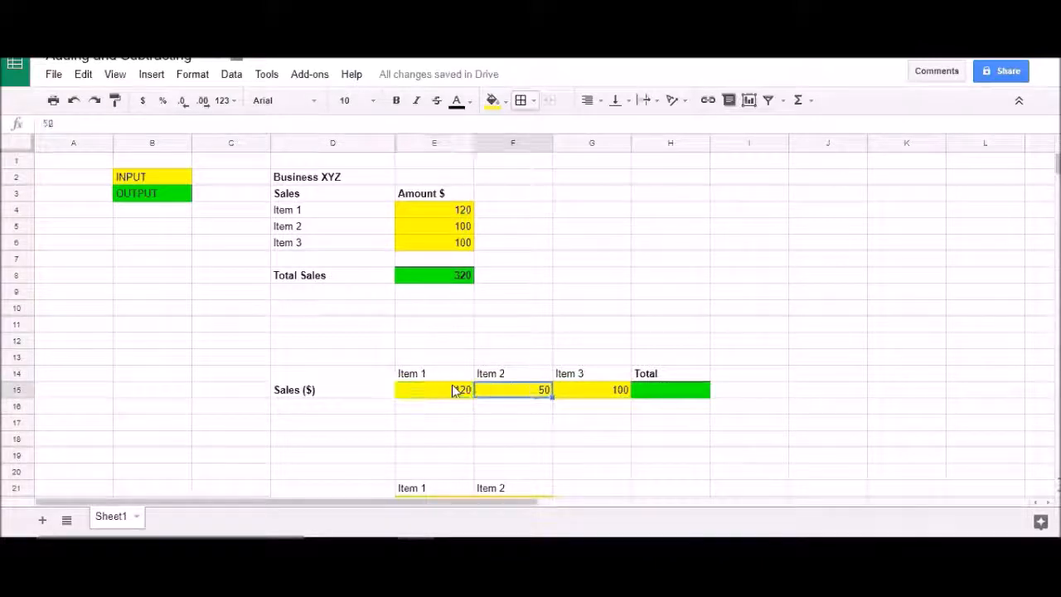
{"action": "left_click", "coordinate": [590, 390]}
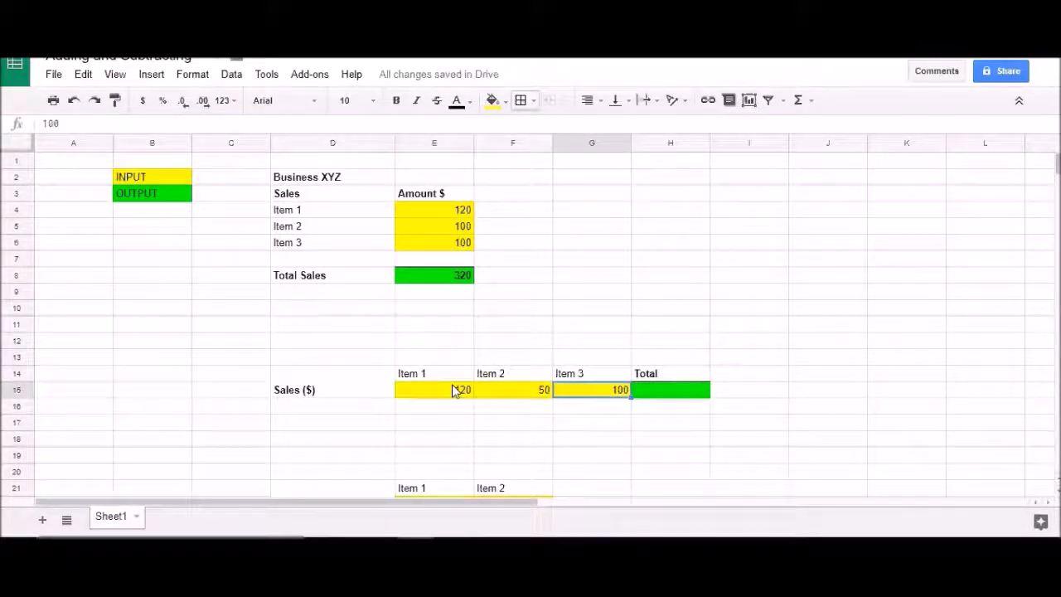
{"action": "left_click", "coordinate": [670, 389]}
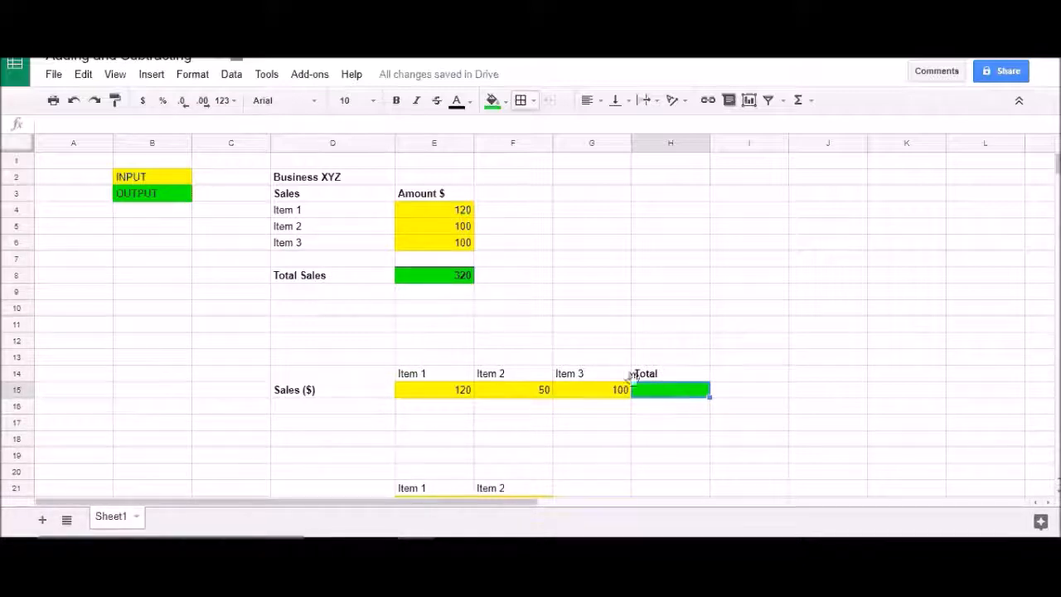
{"action": "mouse_move", "coordinate": [650, 397]}
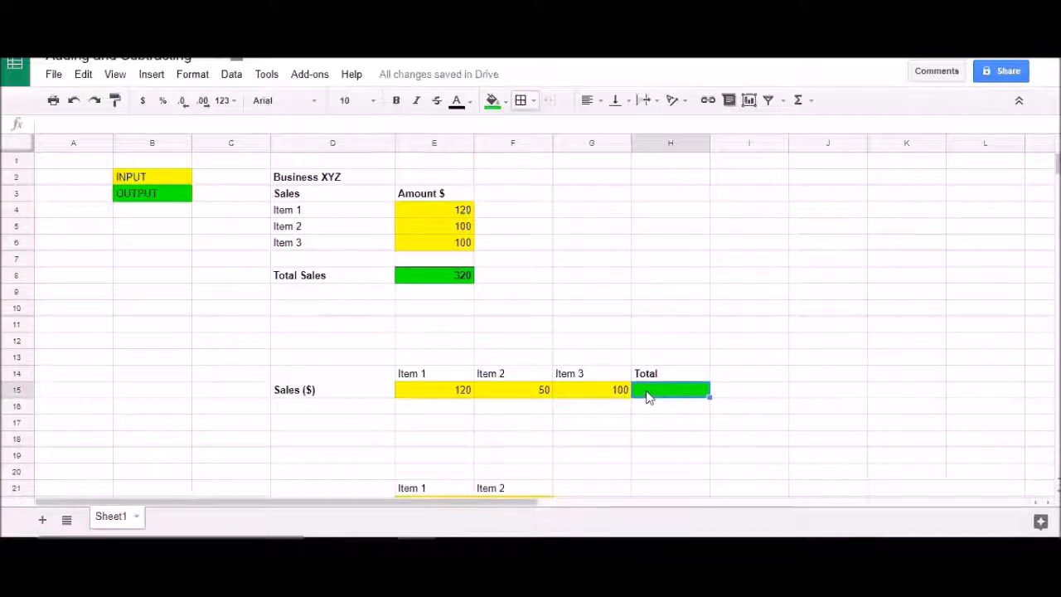
Step: Enter =SUM spanning Item 1 through Item 3 sales across the row in the Total cell
{"action": "type", "text": "="}
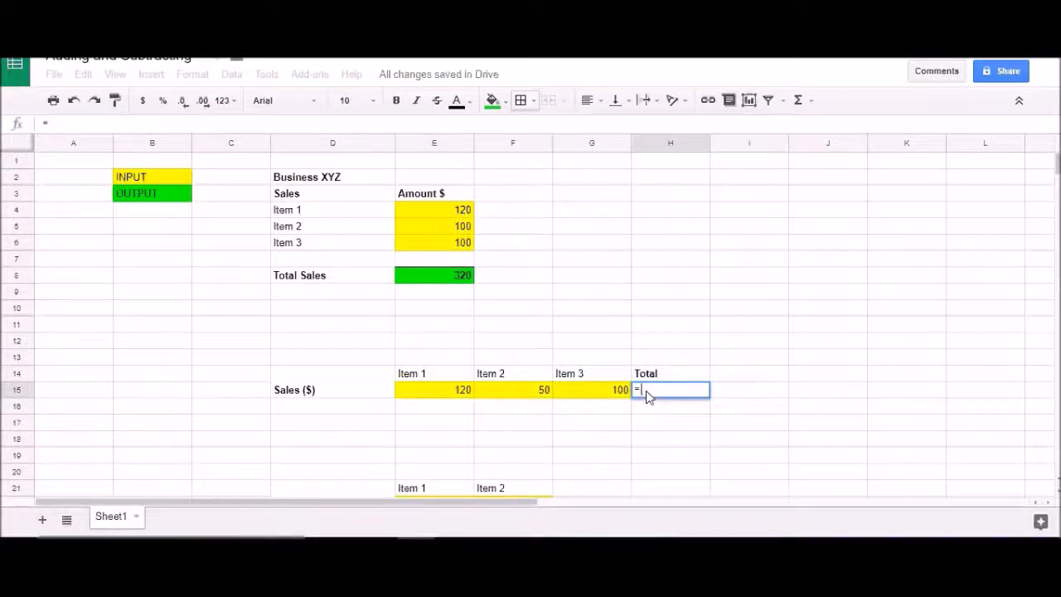
{"action": "type", "text": "SUM("}
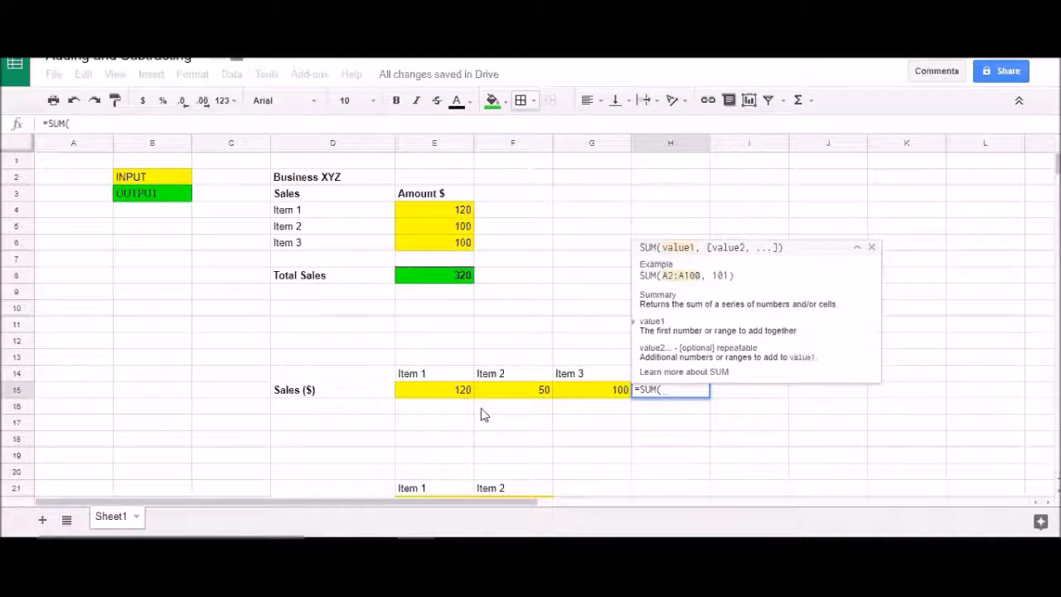
{"action": "left_click", "coordinate": [435, 388]}
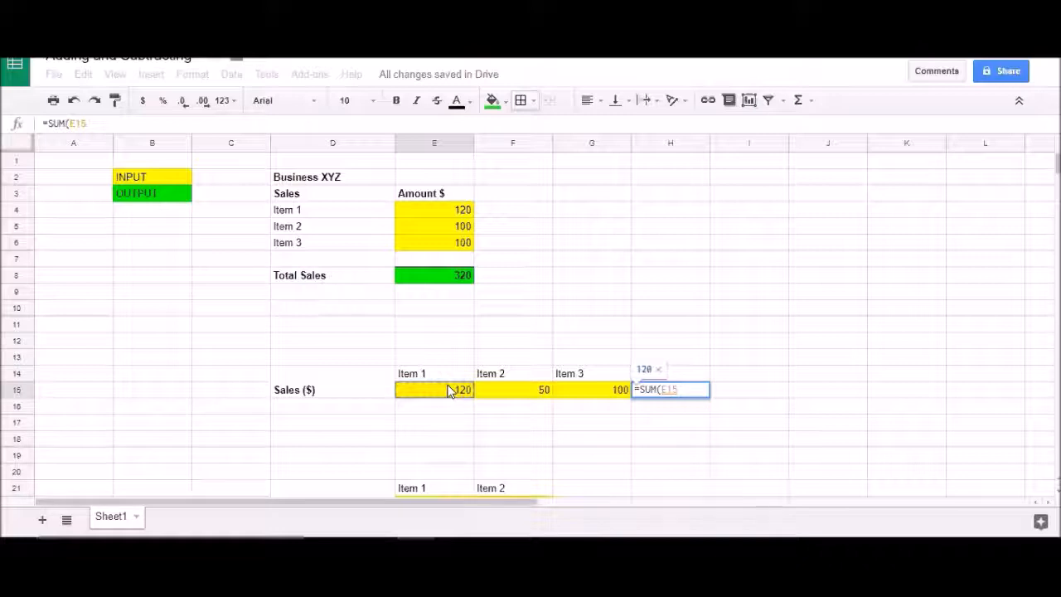
{"action": "left_click", "coordinate": [512, 389]}
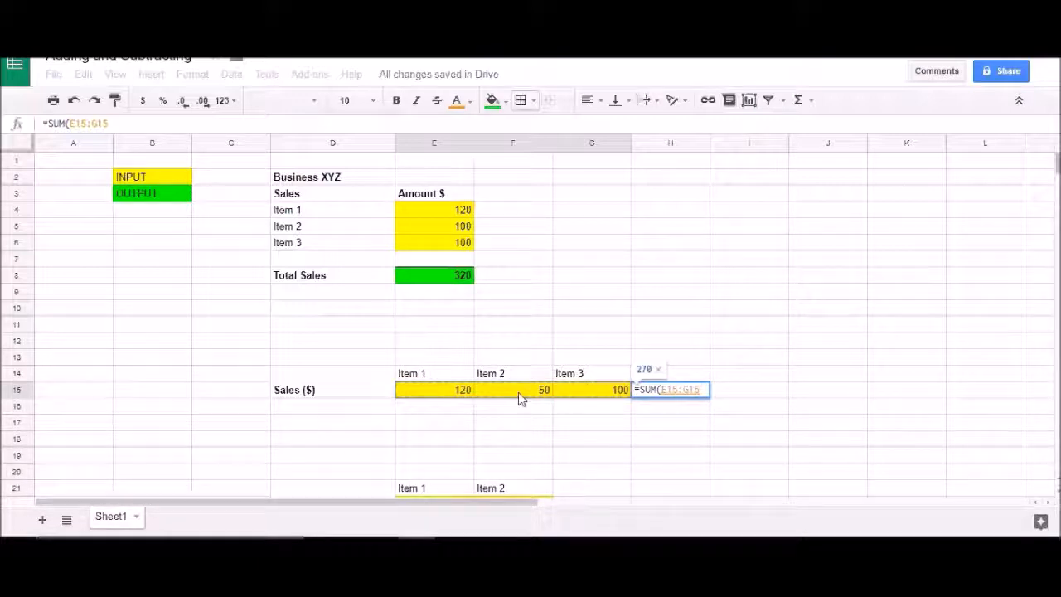
{"action": "mouse_move", "coordinate": [572, 390]}
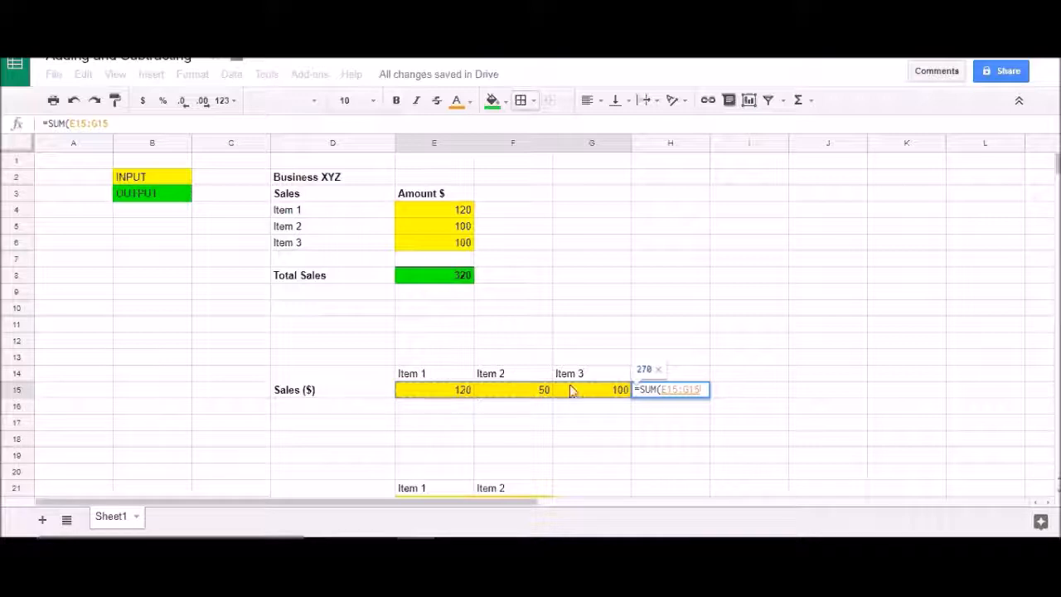
{"action": "mouse_move", "coordinate": [601, 392]}
{"action": "type", "text": ")"}
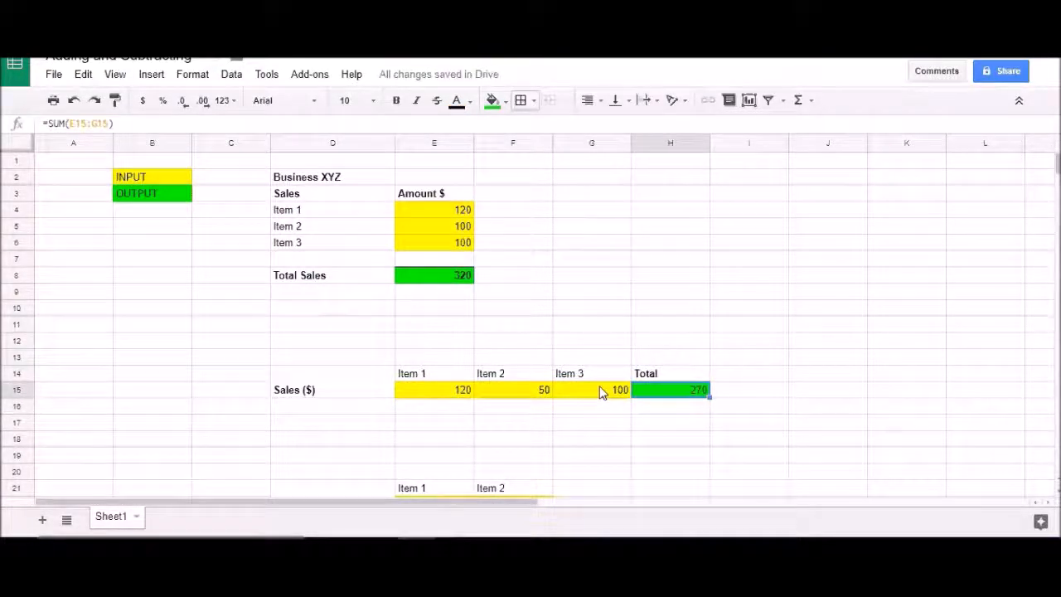
{"action": "mouse_move", "coordinate": [567, 397]}
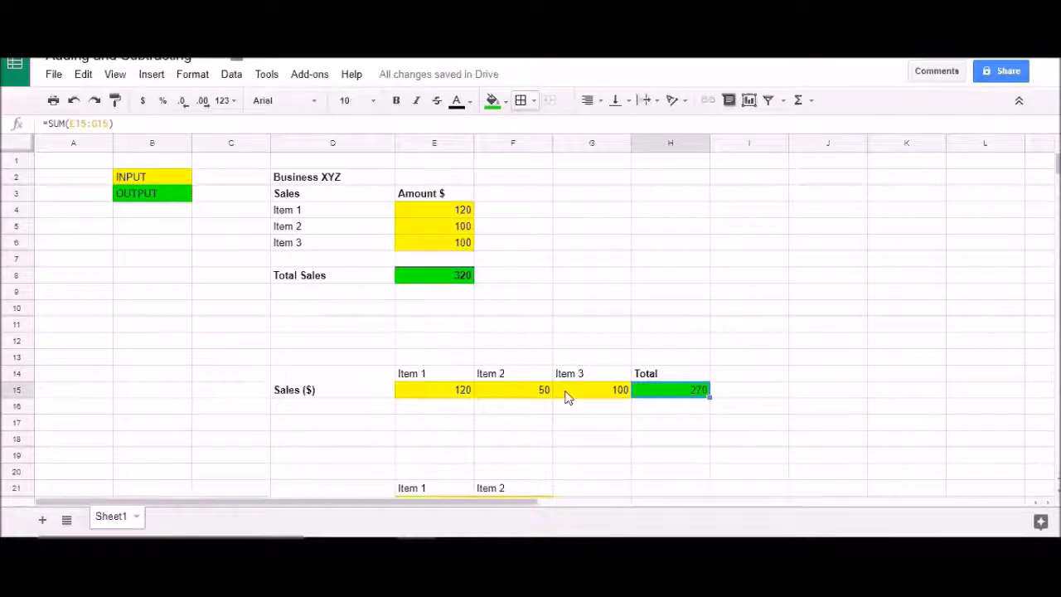
{"action": "mouse_move", "coordinate": [1020, 434]}
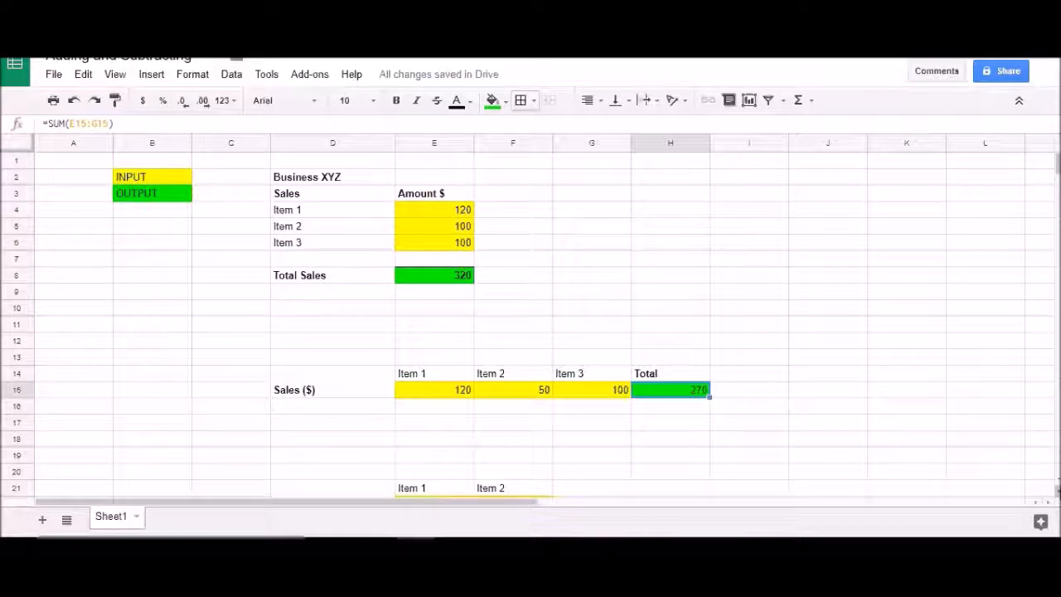
Step: Scroll to the split-layout table and select its empty green Total cell
{"action": "scroll", "scroll_direction": "down", "scroll_amount": 3}
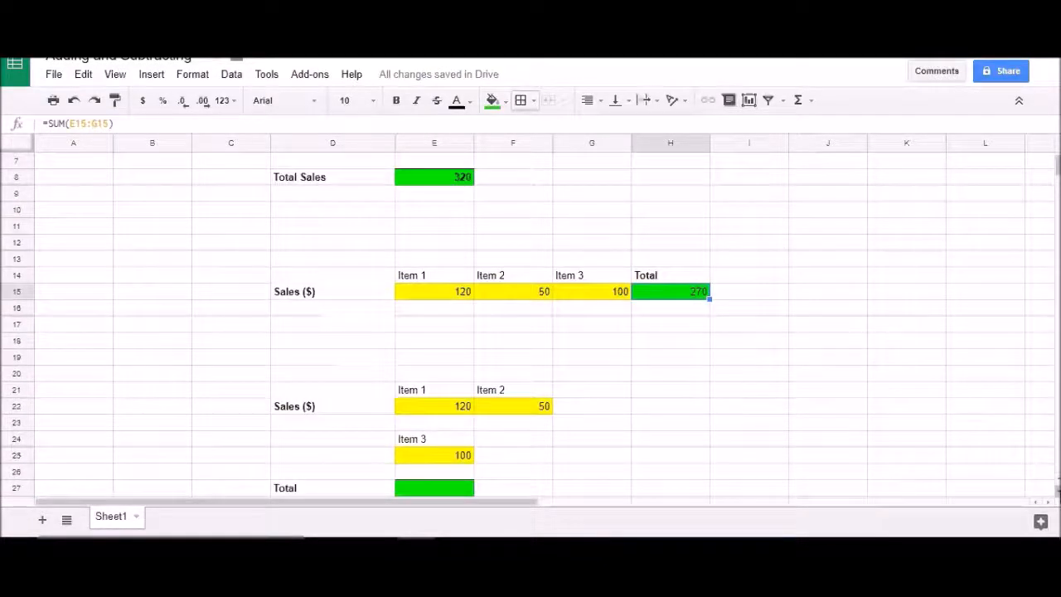
{"action": "scroll", "scroll_direction": "down", "scroll_amount": 3}
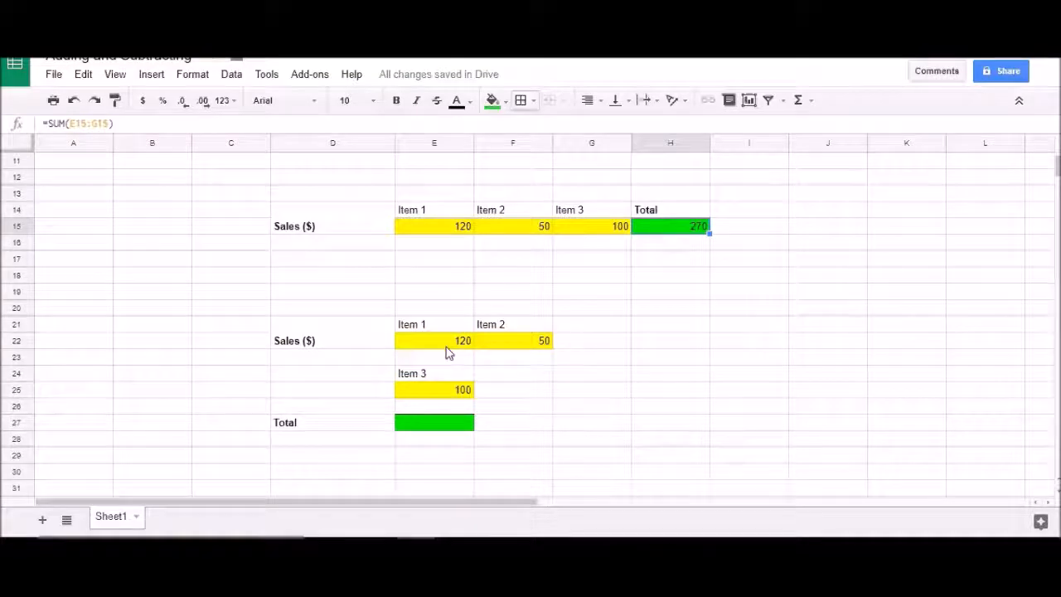
{"action": "left_click", "coordinate": [434, 340]}
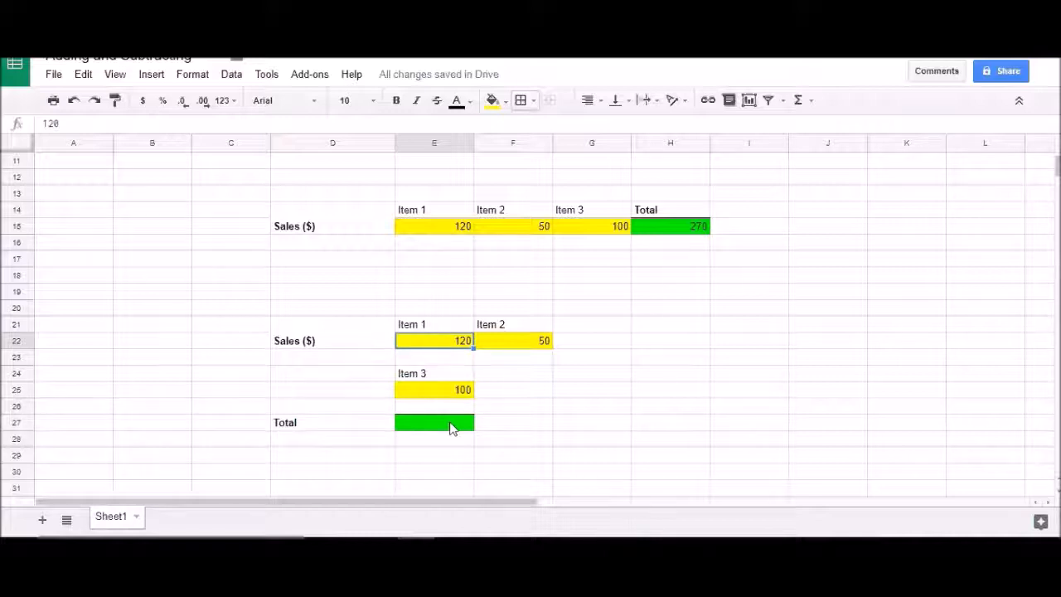
{"action": "left_click", "coordinate": [435, 423]}
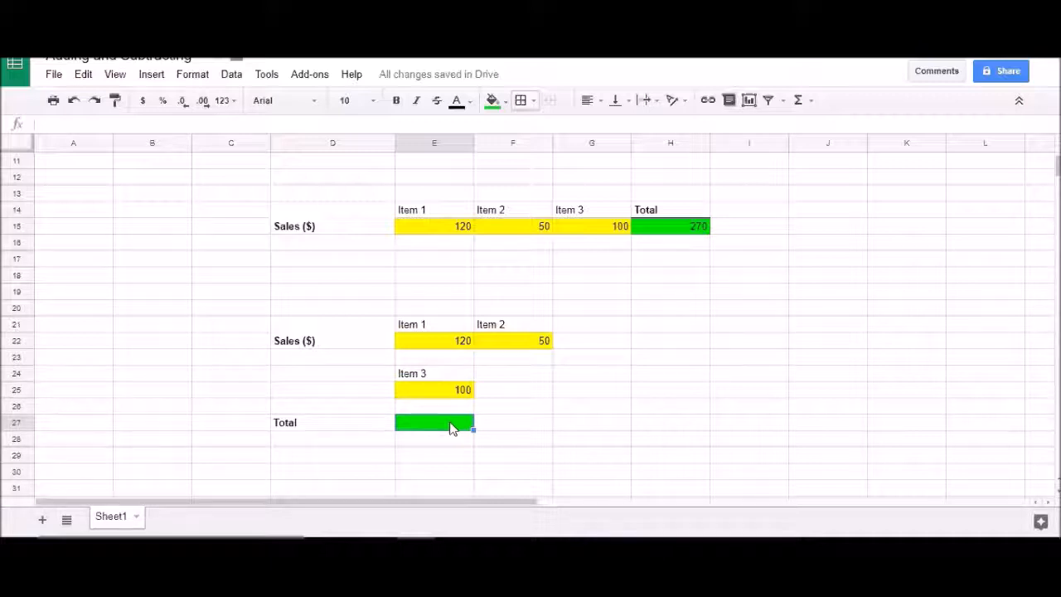
{"action": "mouse_move", "coordinate": [415, 428]}
{"action": "type", "text": "="}
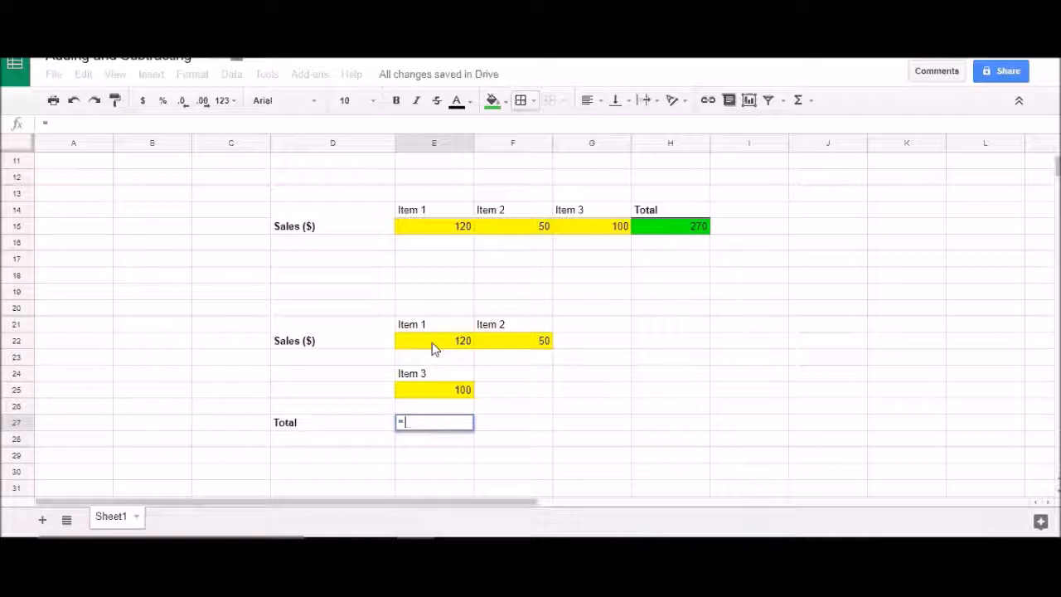
Step: Add Item 1, Item 2 and Item 3 with plus signs so the lower Total shows 270, then review its formula
{"action": "left_click", "coordinate": [435, 342]}
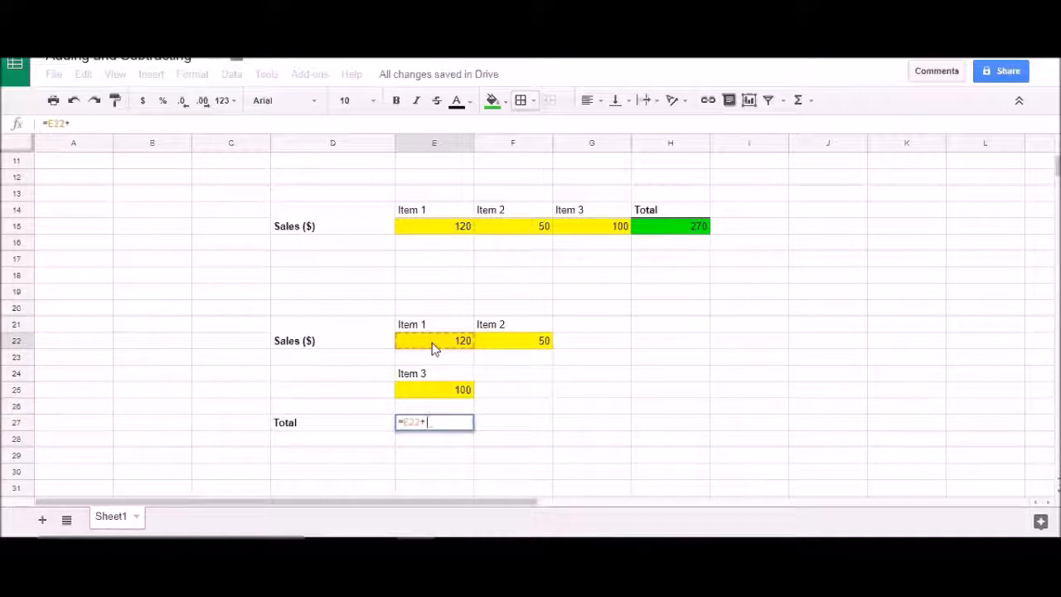
{"action": "mouse_move", "coordinate": [500, 344]}
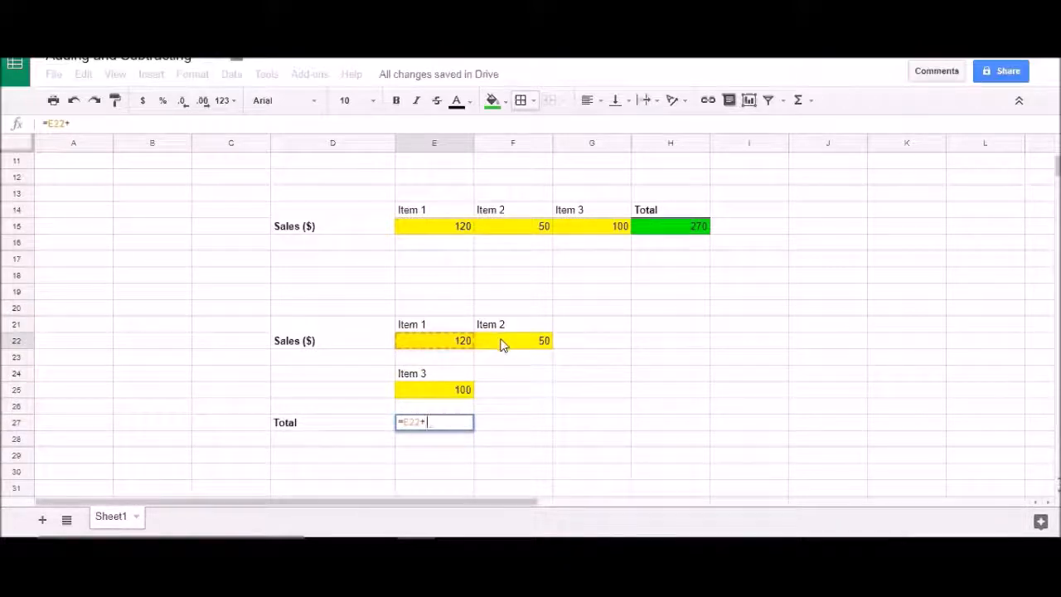
{"action": "left_click", "coordinate": [513, 340]}
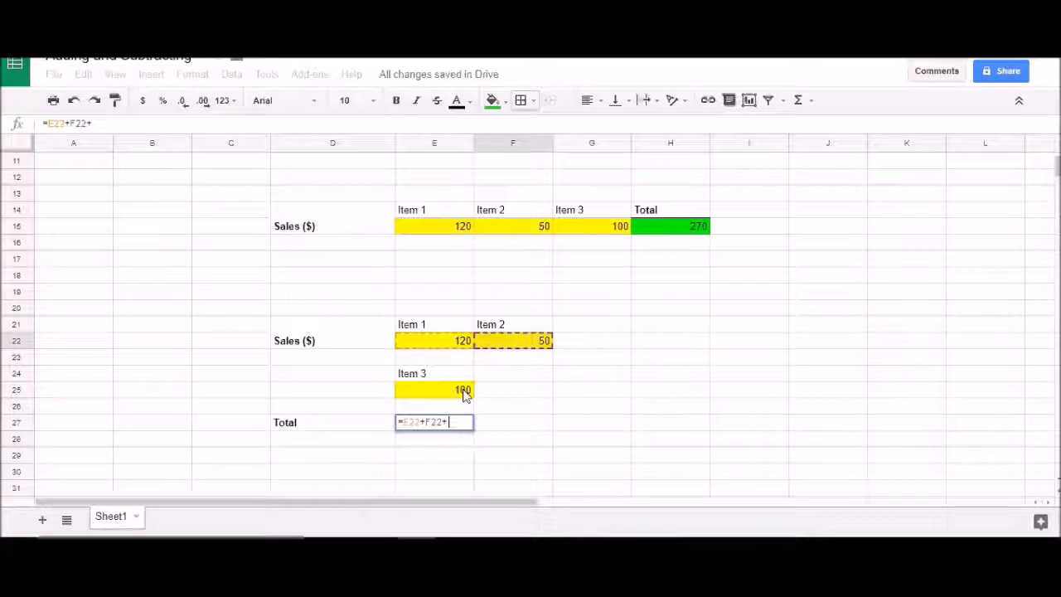
{"action": "left_click", "coordinate": [435, 389]}
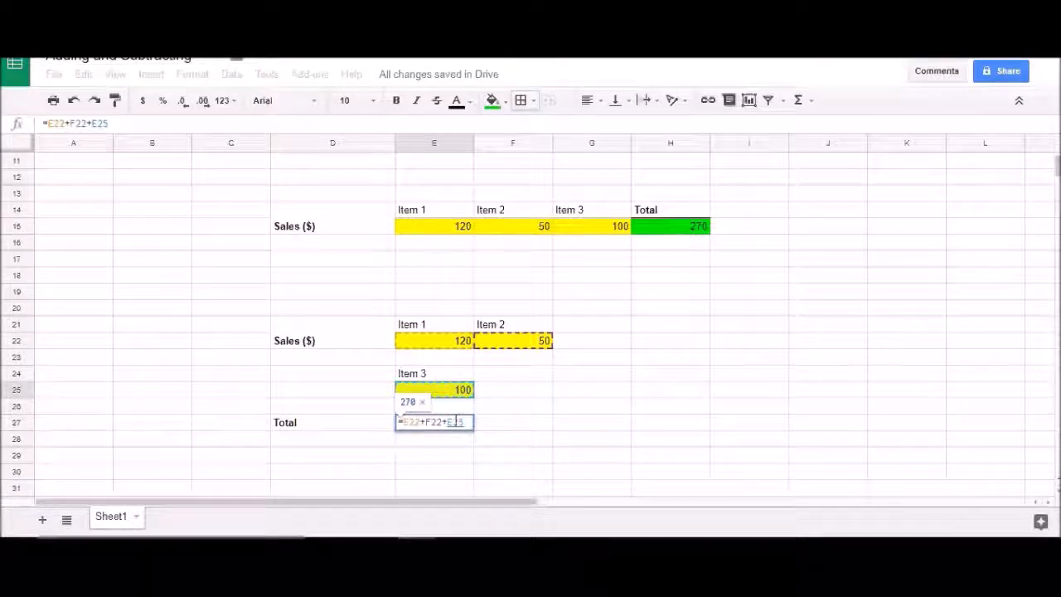
{"action": "key", "text": "Return"}
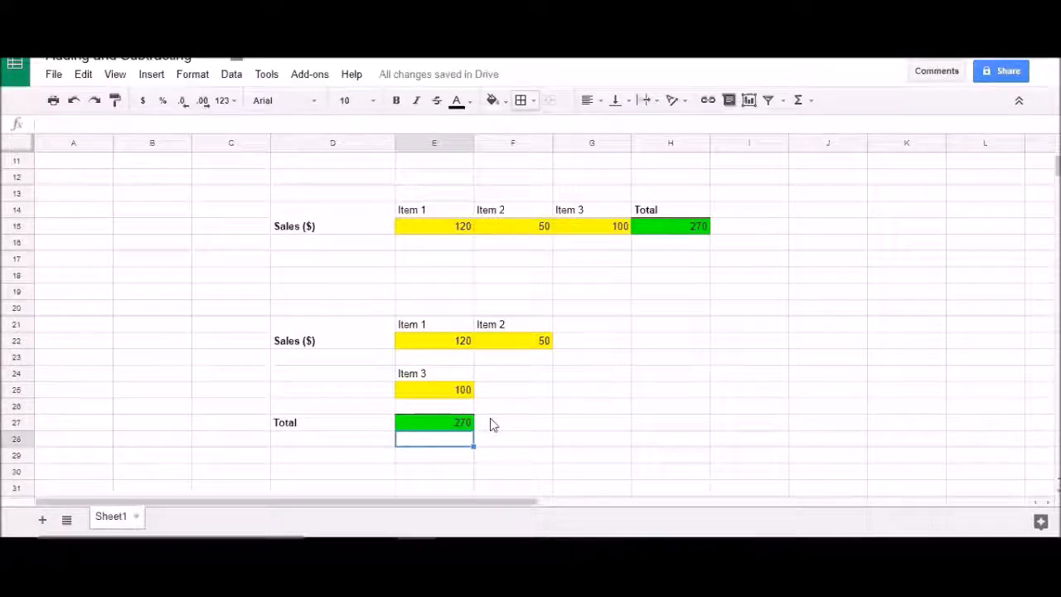
{"action": "left_click", "coordinate": [435, 423]}
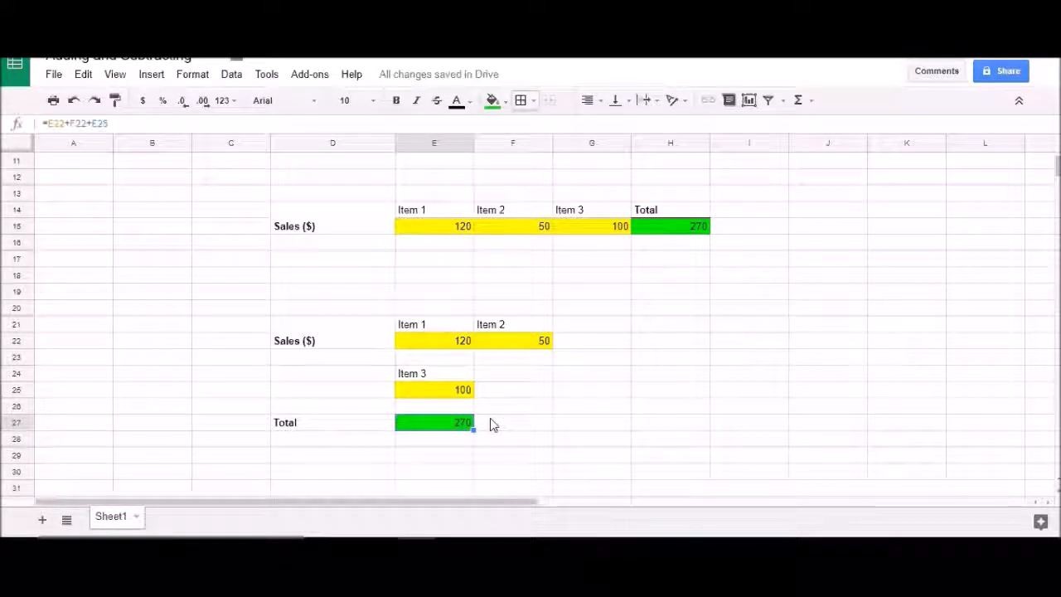